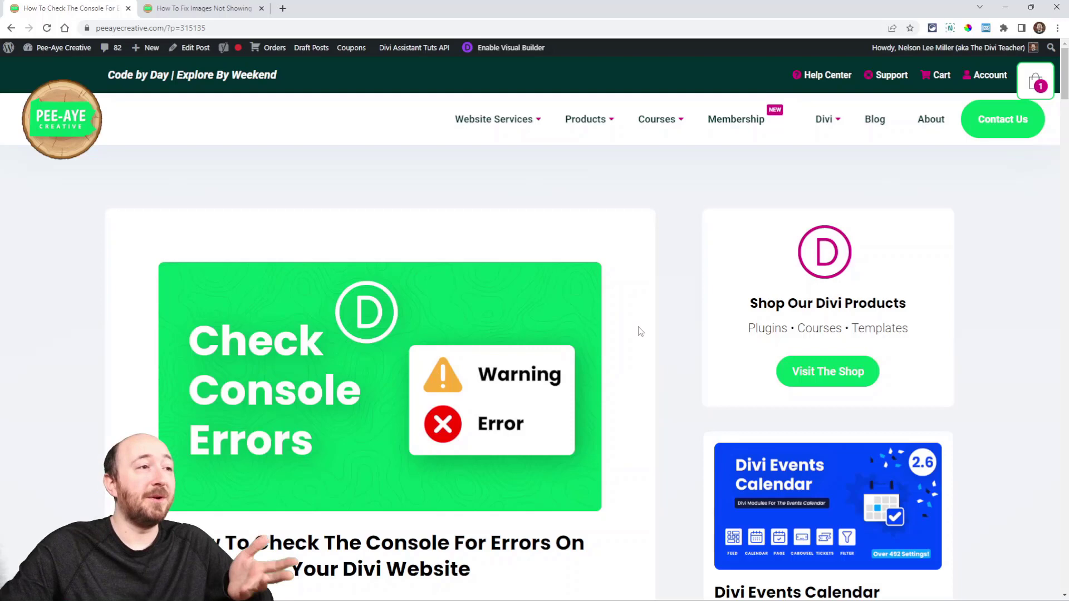
Step: Scroll past the header image to 'An Important Troubleshooting Skill' and the Console Errors video
scroll(down, 3)
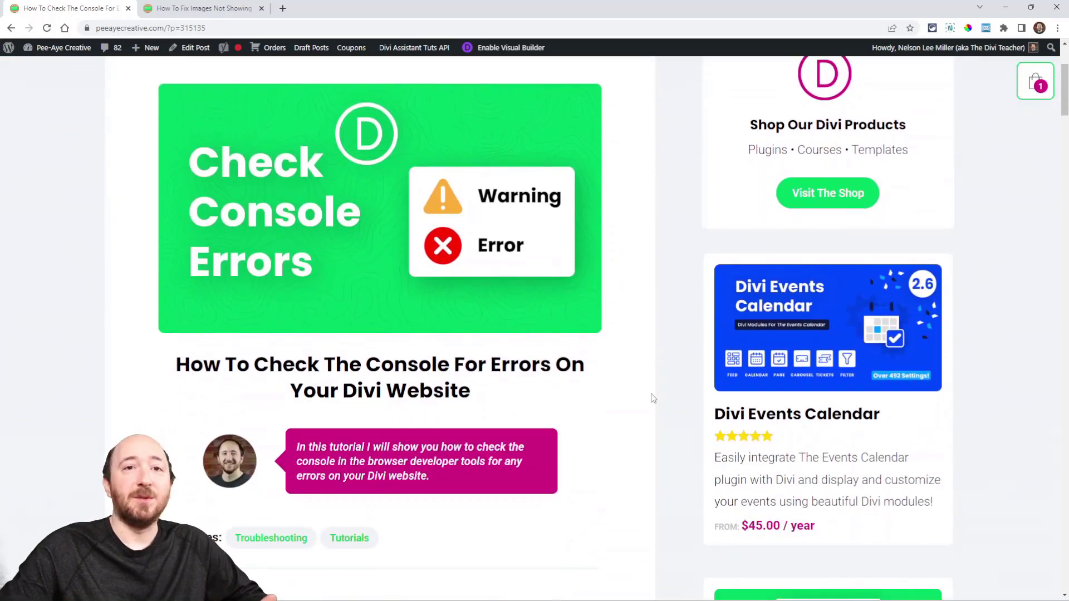
scroll(down, 3)
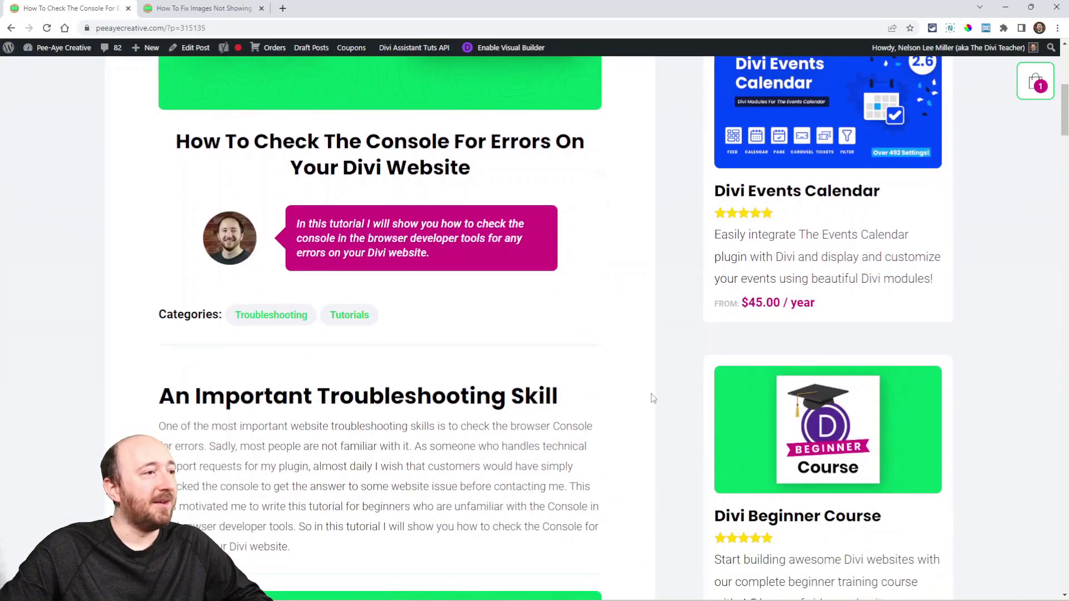
scroll(down, 3)
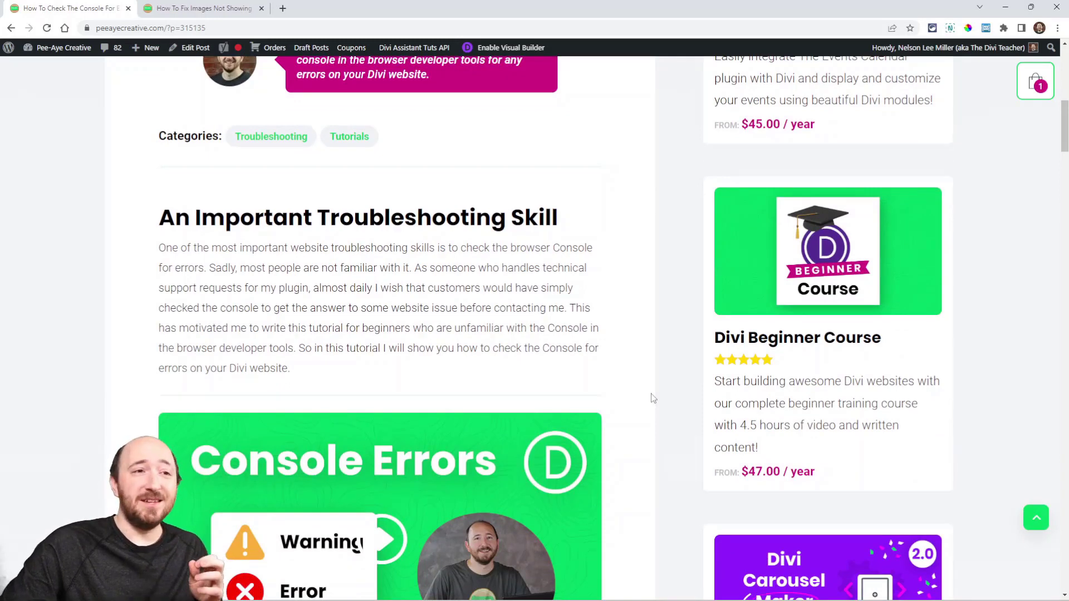
scroll(down, 3)
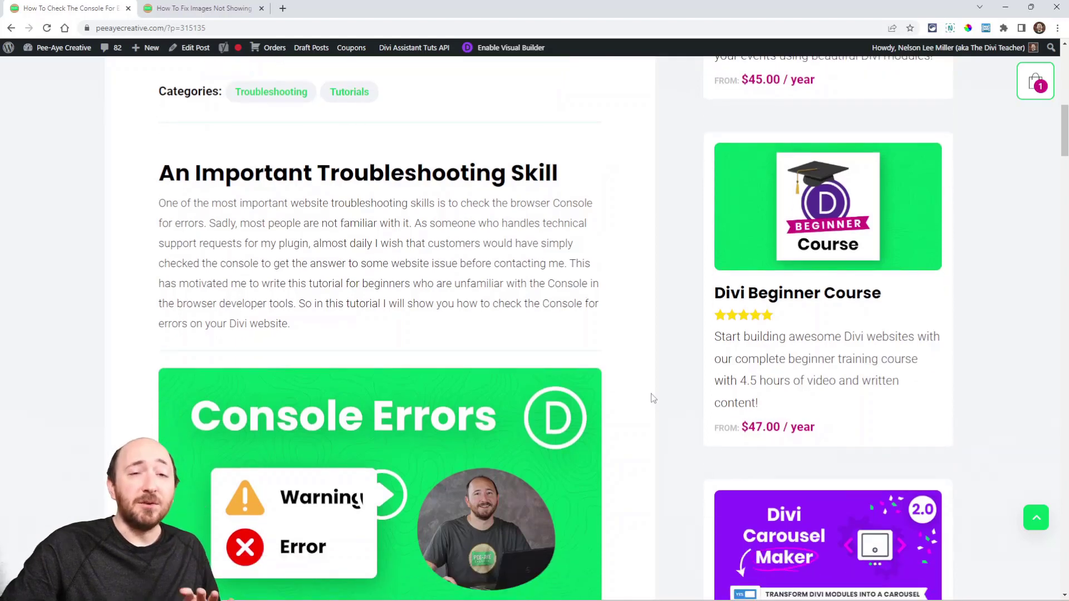
scroll(down, 3)
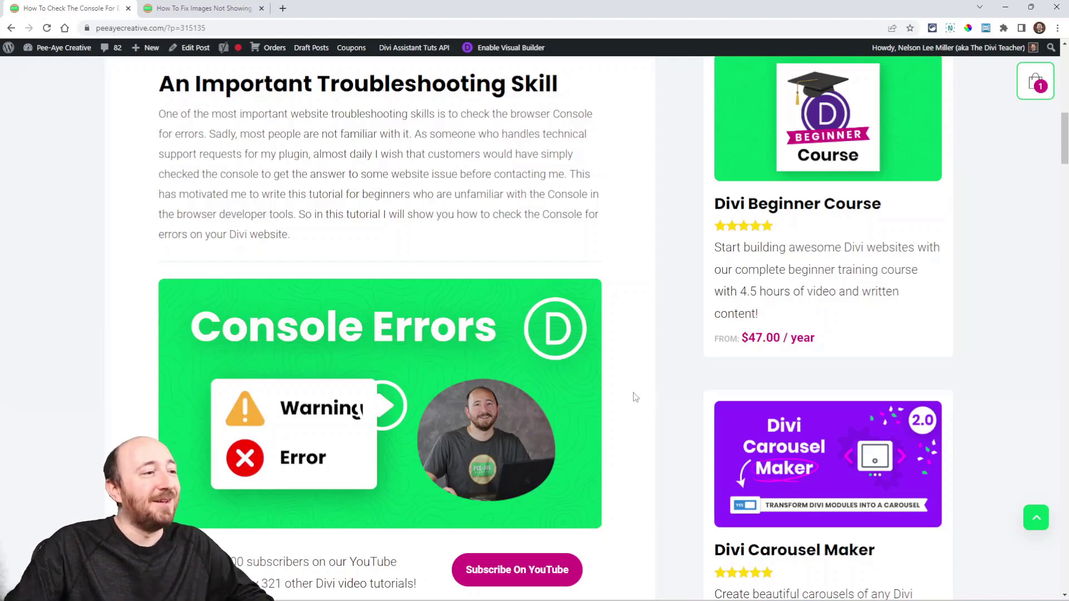
Step: Scroll further down to the 'How To Access The Console' heading
scroll(down, 3)
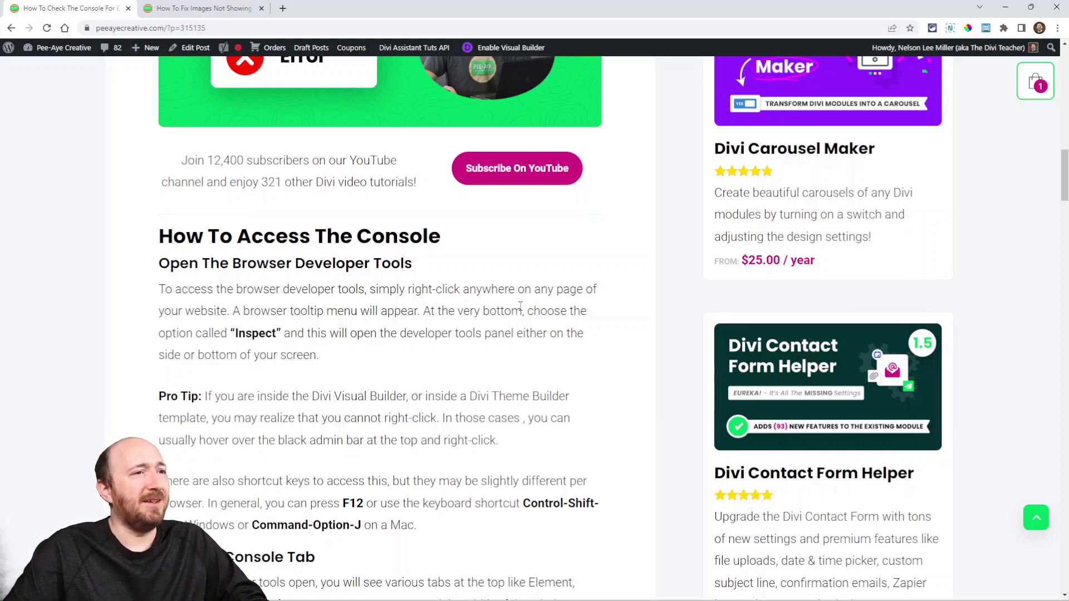
scroll(down, 3)
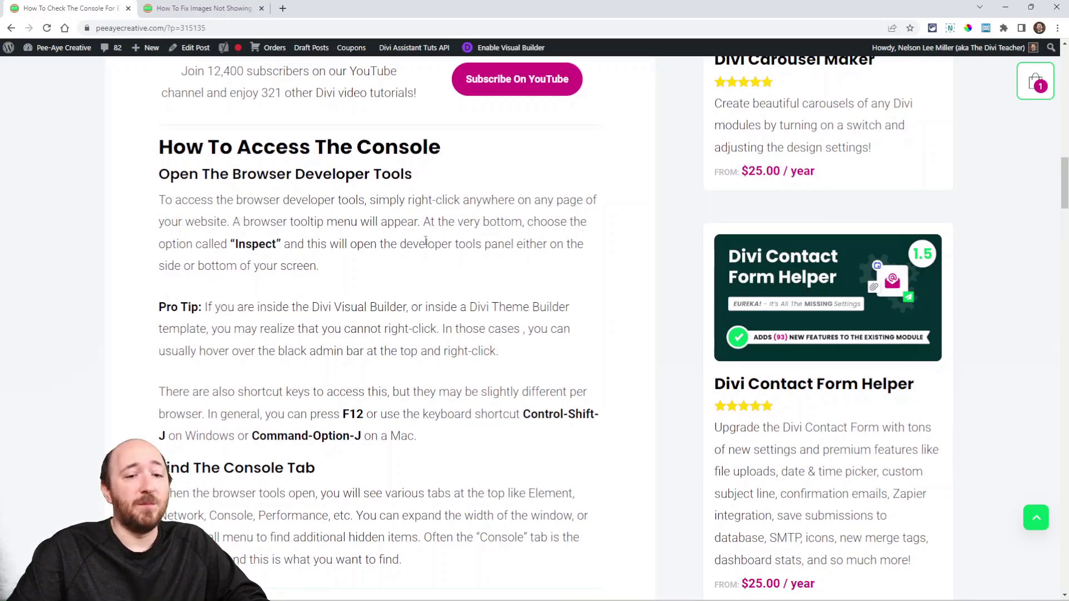
right_click(444, 260)
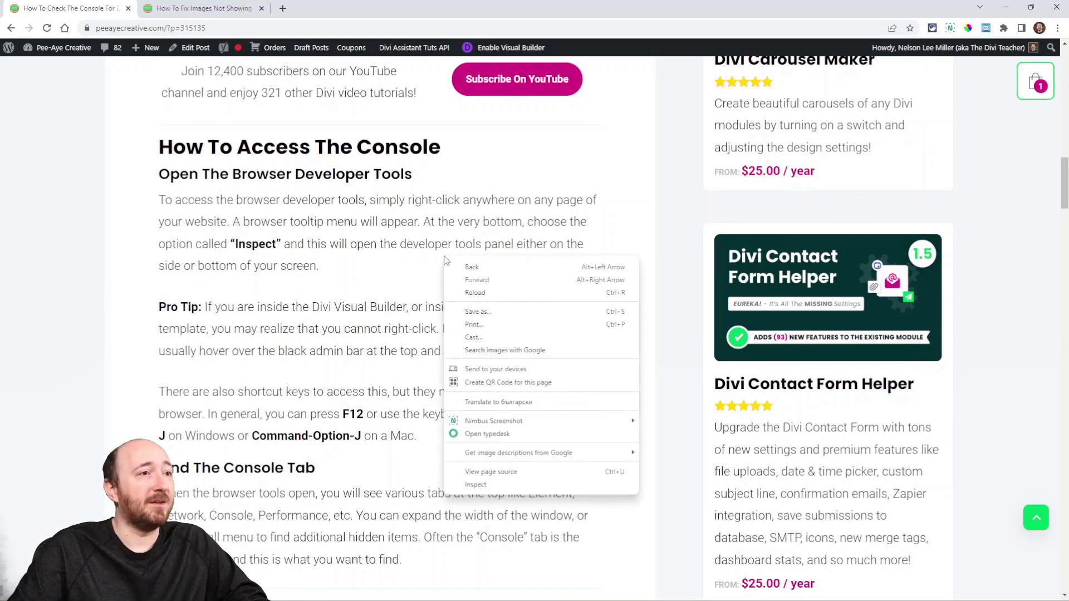
mouse_move(480, 489)
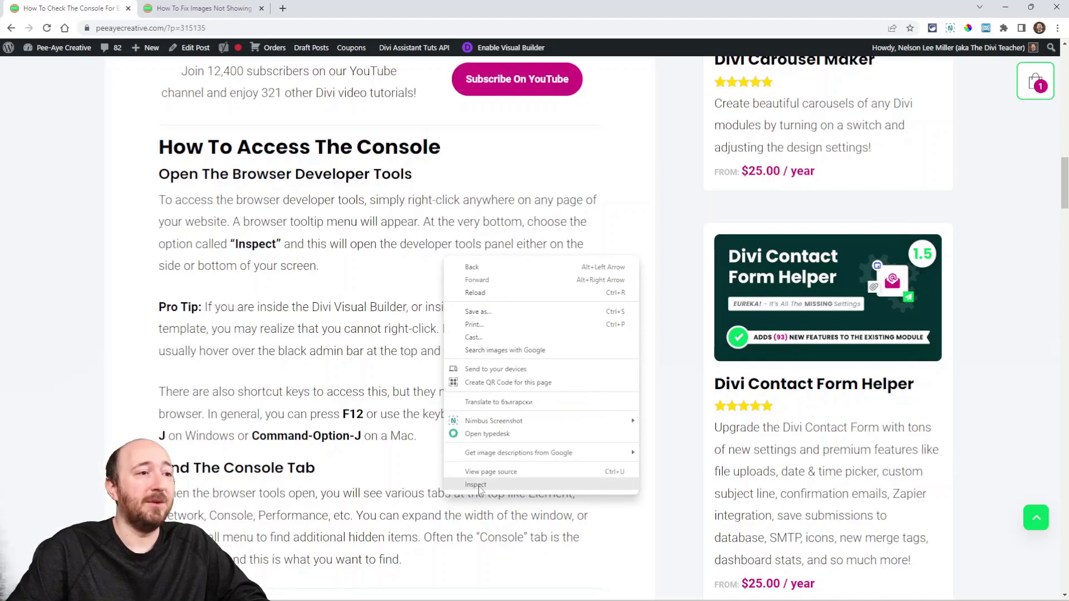
click(475, 485)
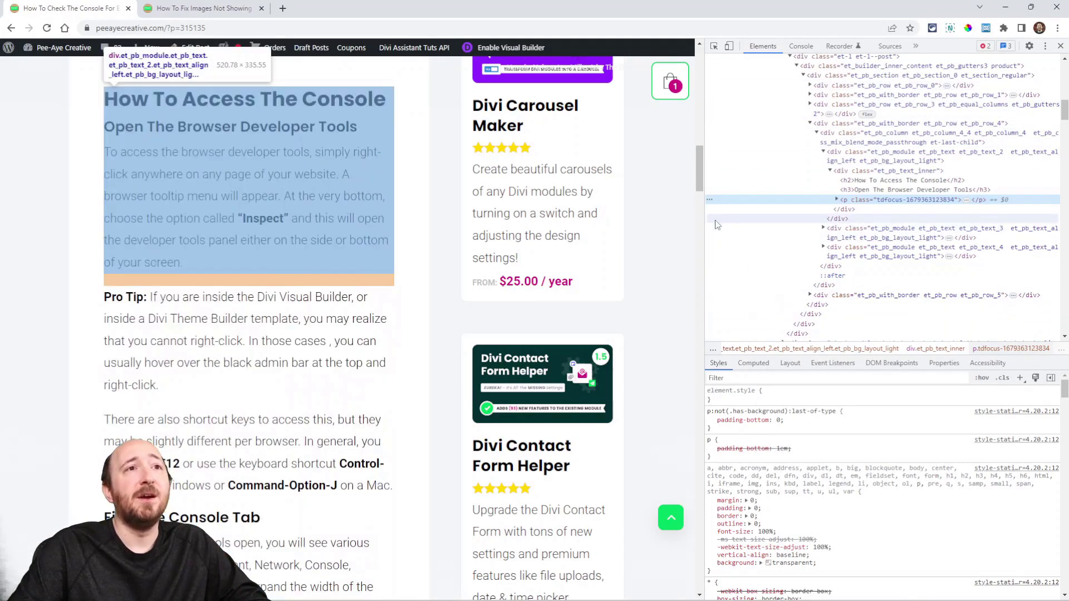
click(1043, 46)
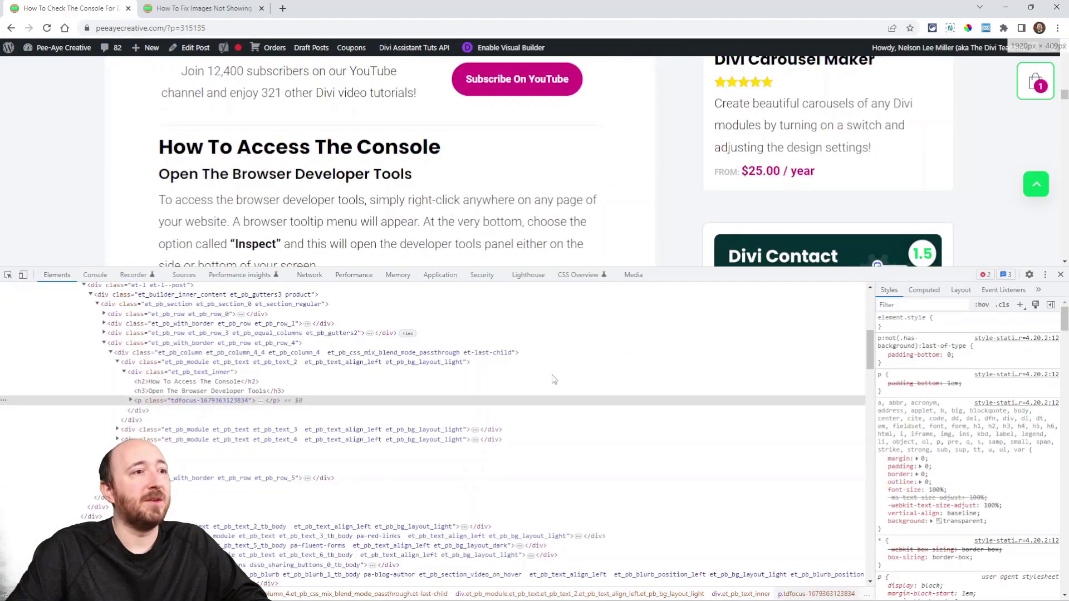
click(1044, 275)
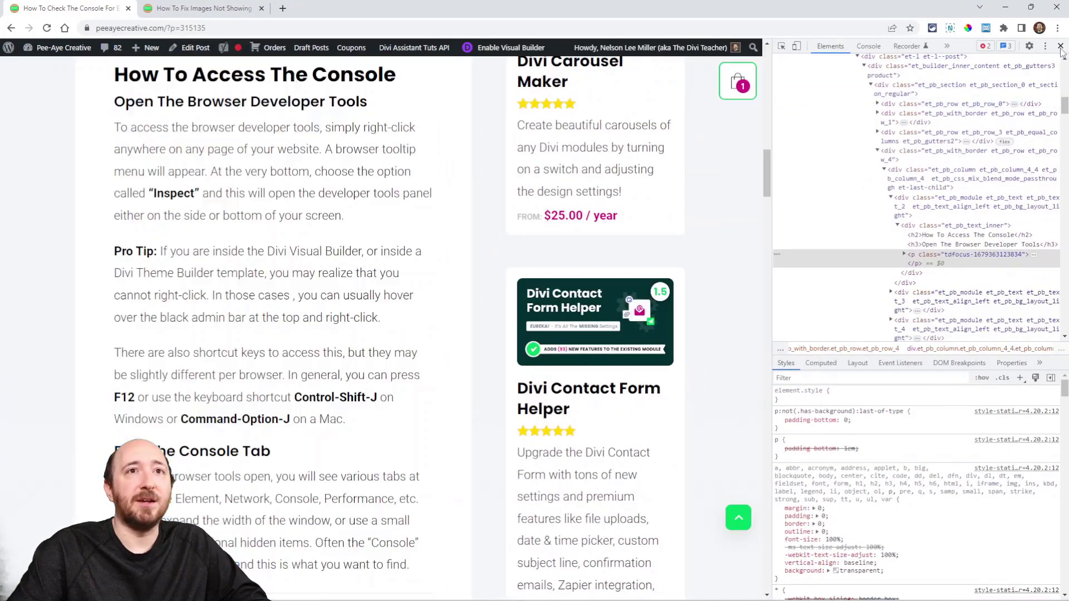
click(1058, 47)
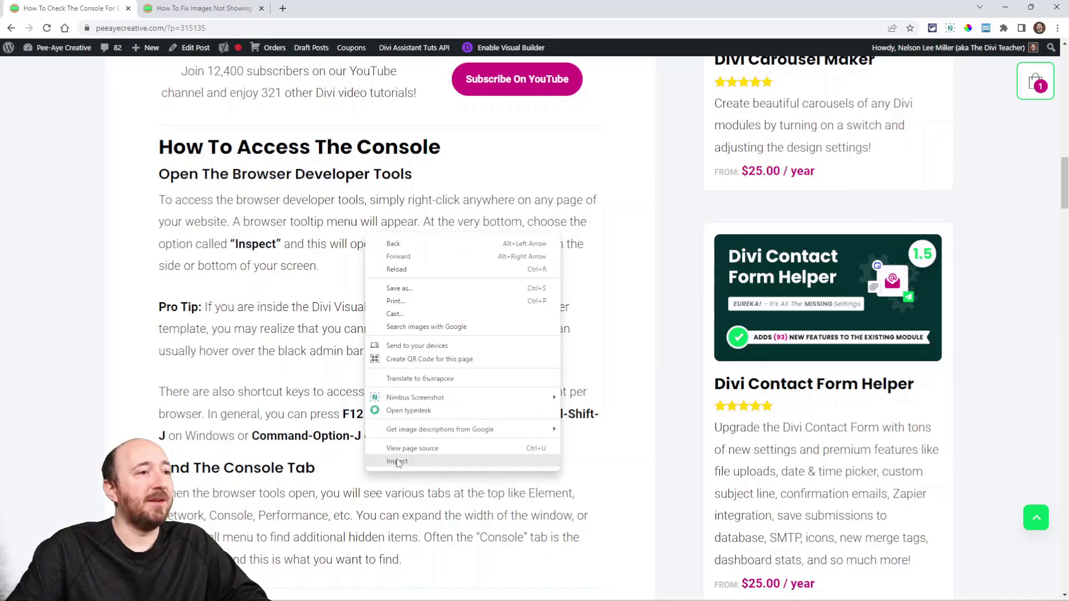
click(397, 461)
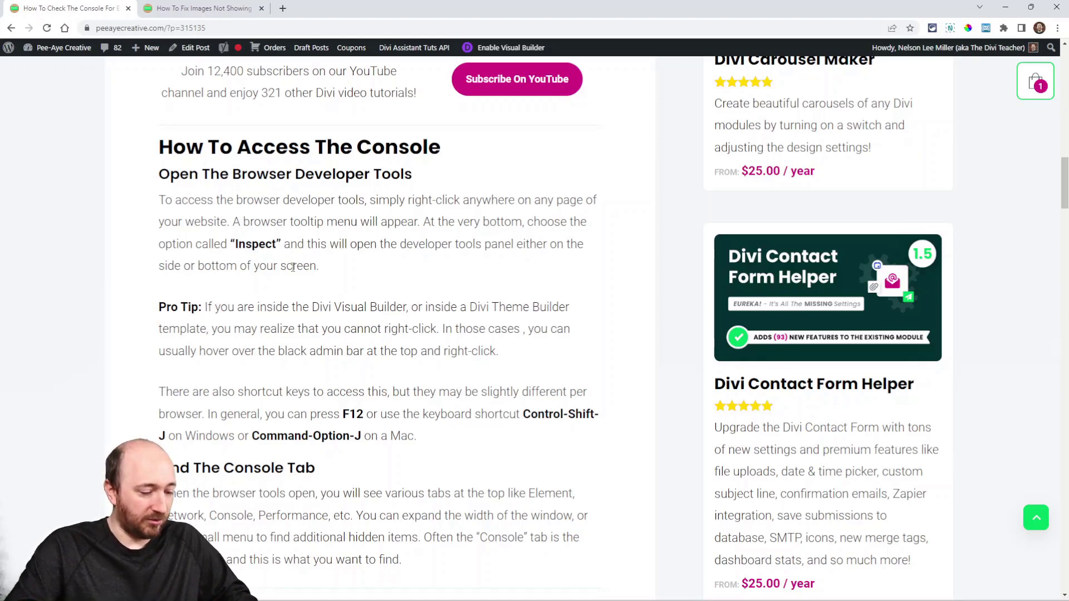
key(F12)
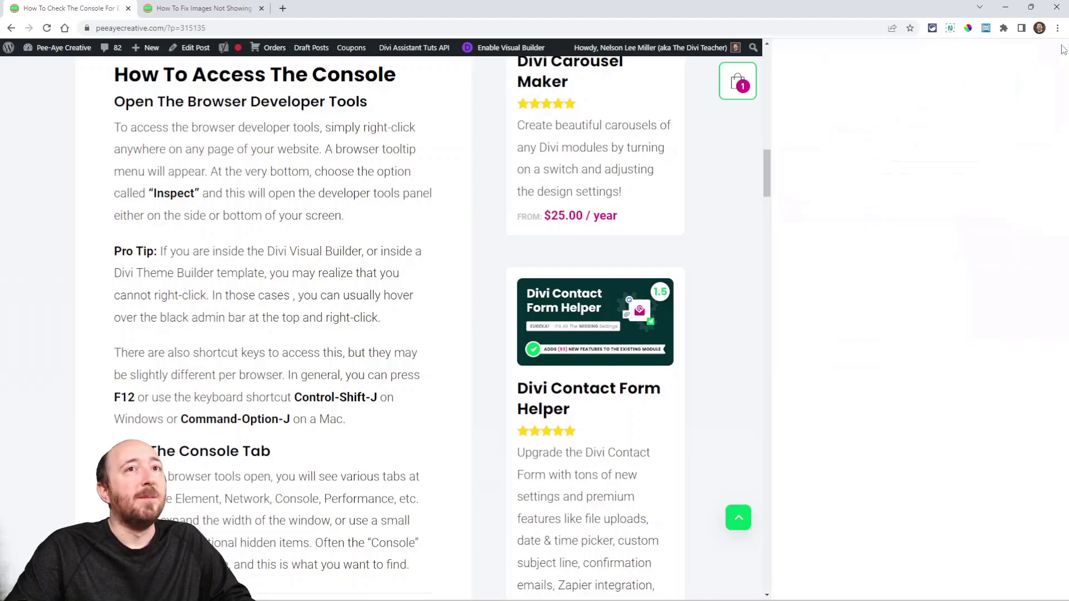
key(F12)
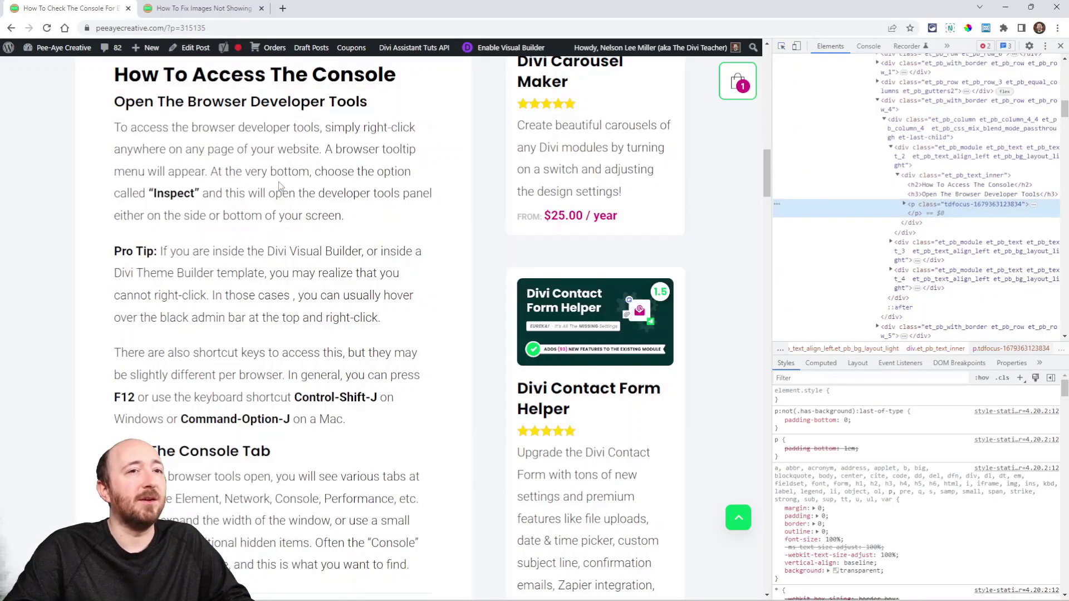
click(778, 419)
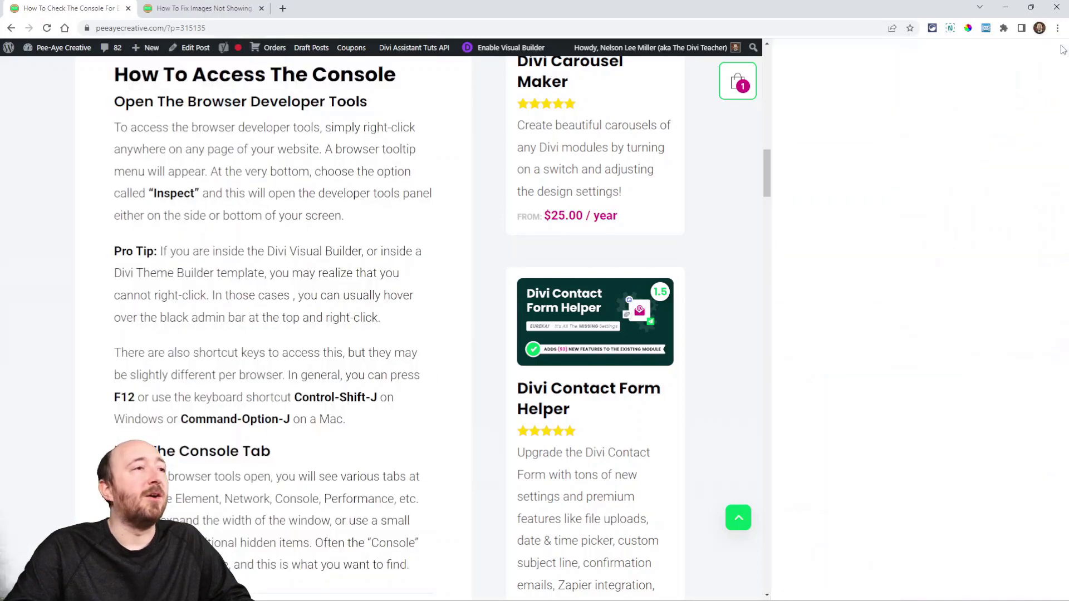
scroll(down, 3)
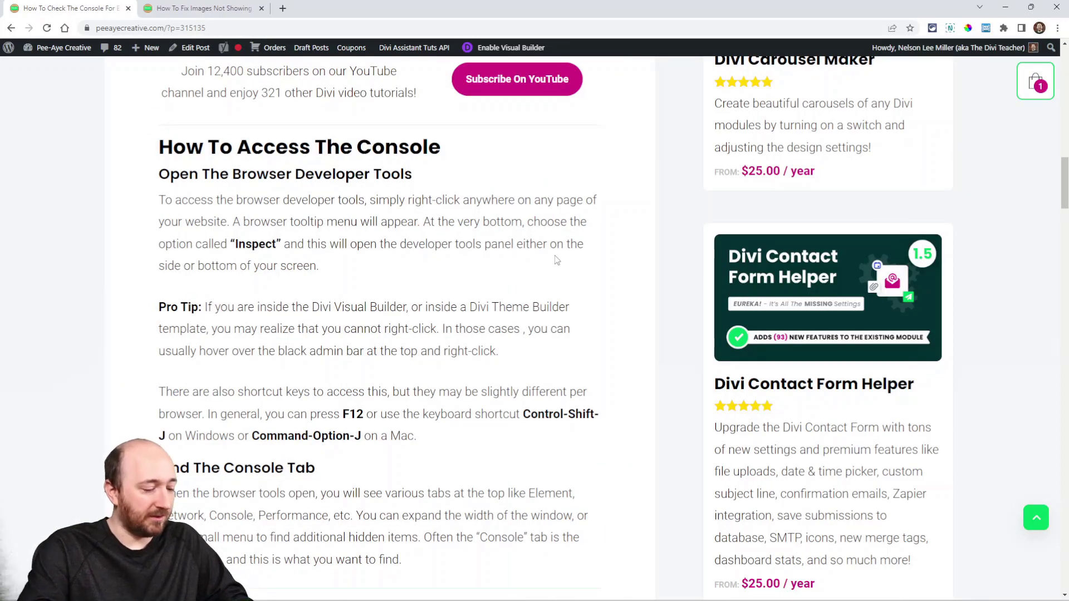
key(F12)
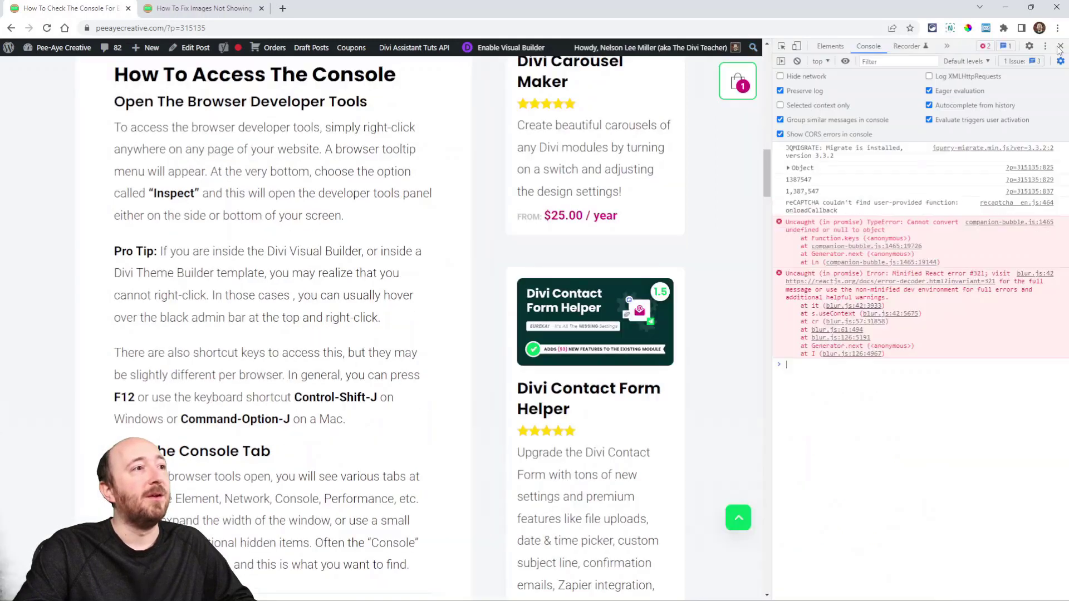
click(1063, 47)
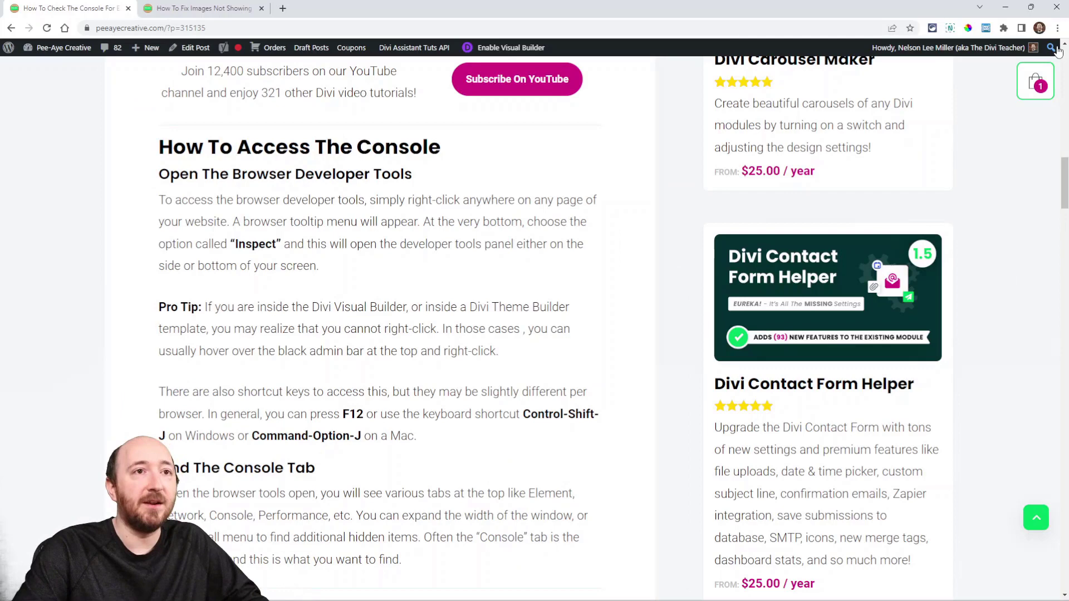
key(F12)
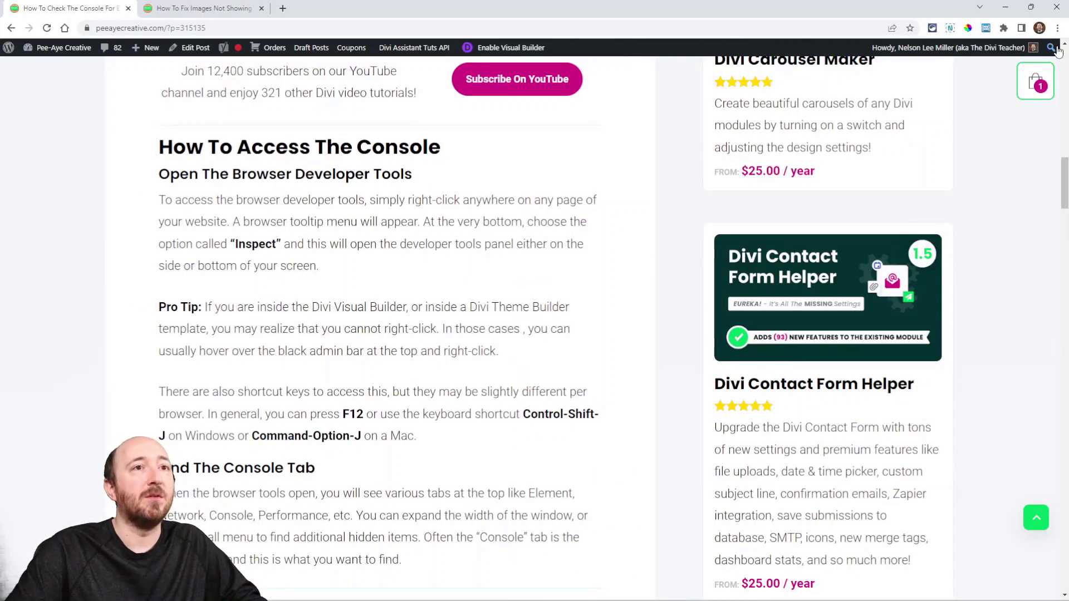
Step: At 'Checking Warnings & Errors', open DevTools via Inspect and switch to the Console panel
scroll(down, 3)
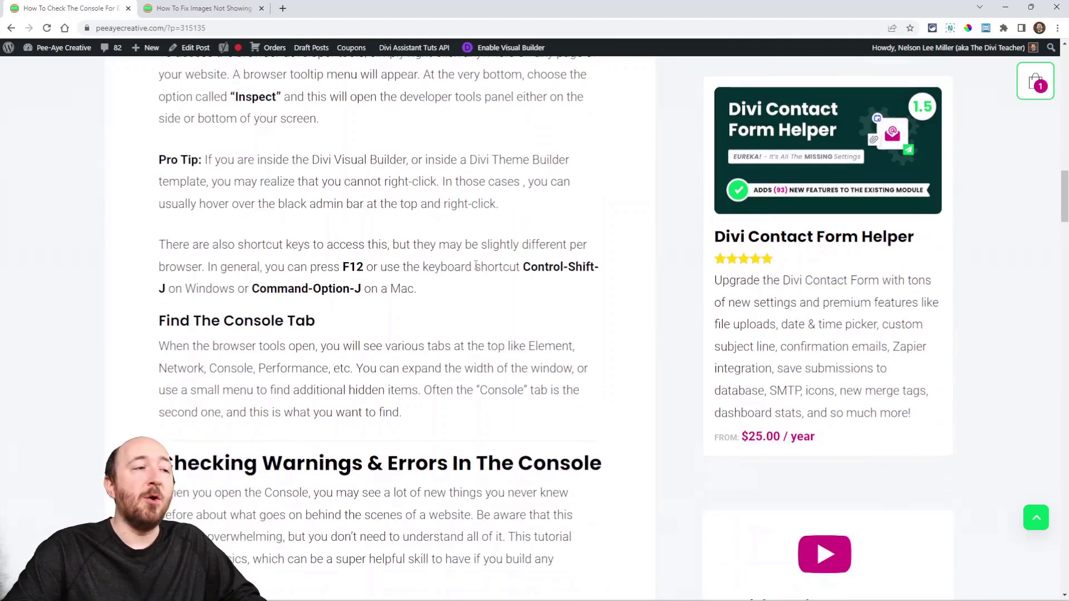
scroll(down, 3)
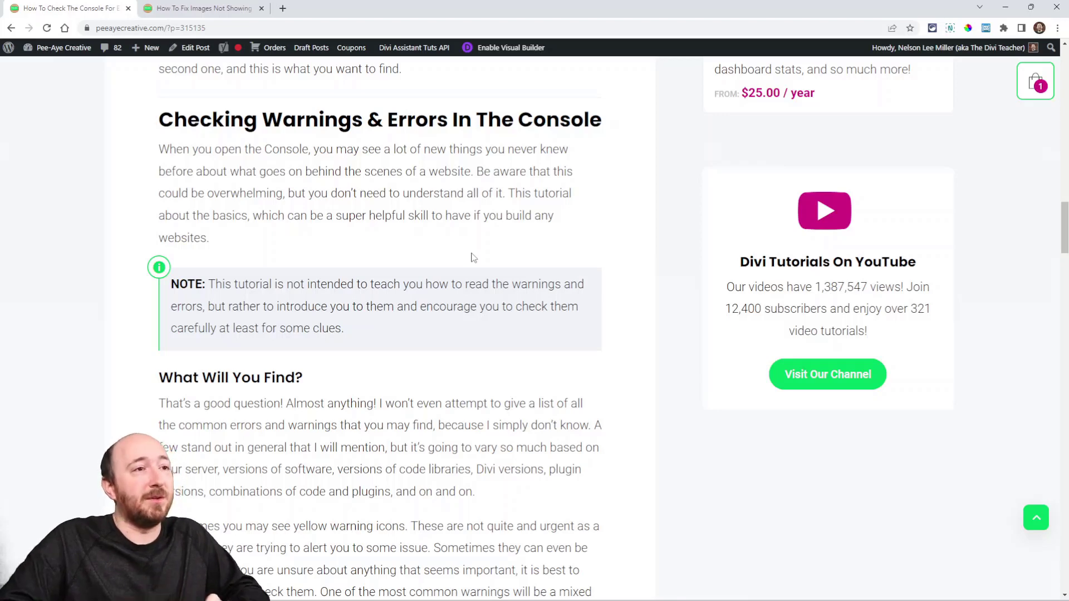
right_click(473, 258)
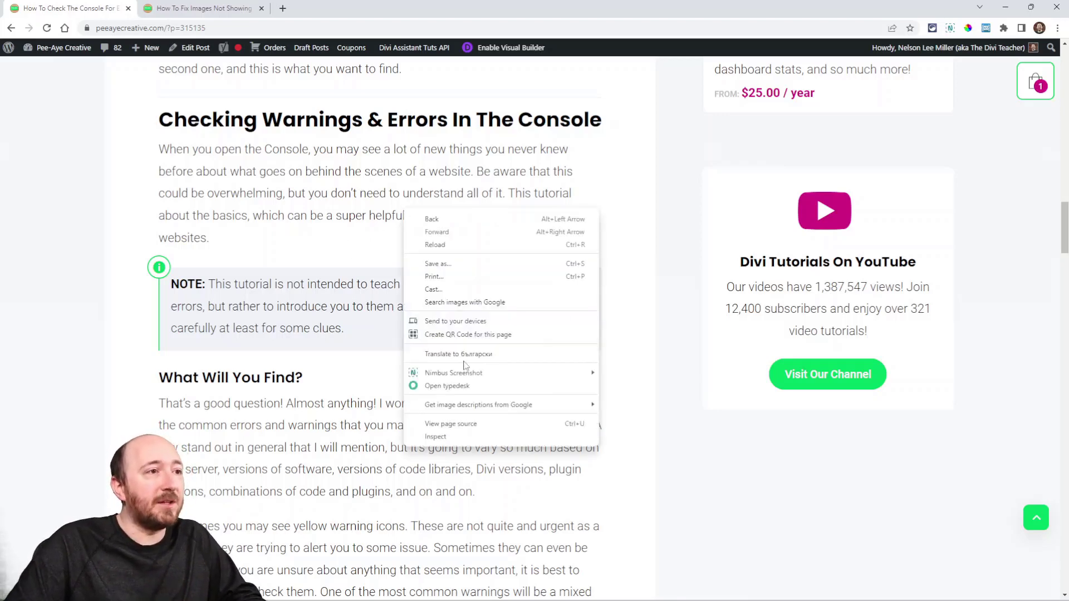
click(436, 436)
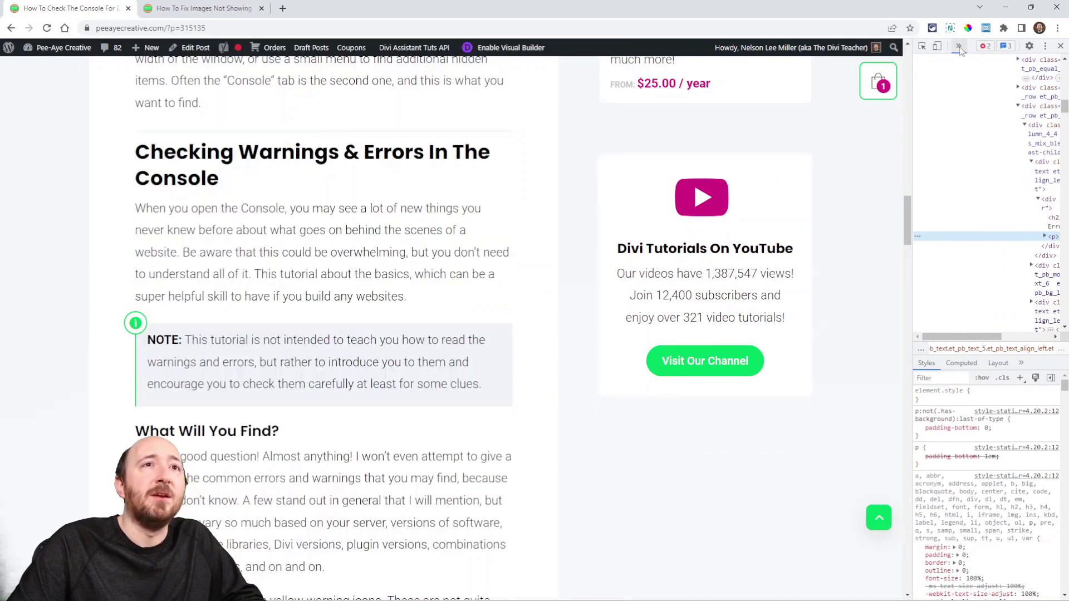
click(956, 46)
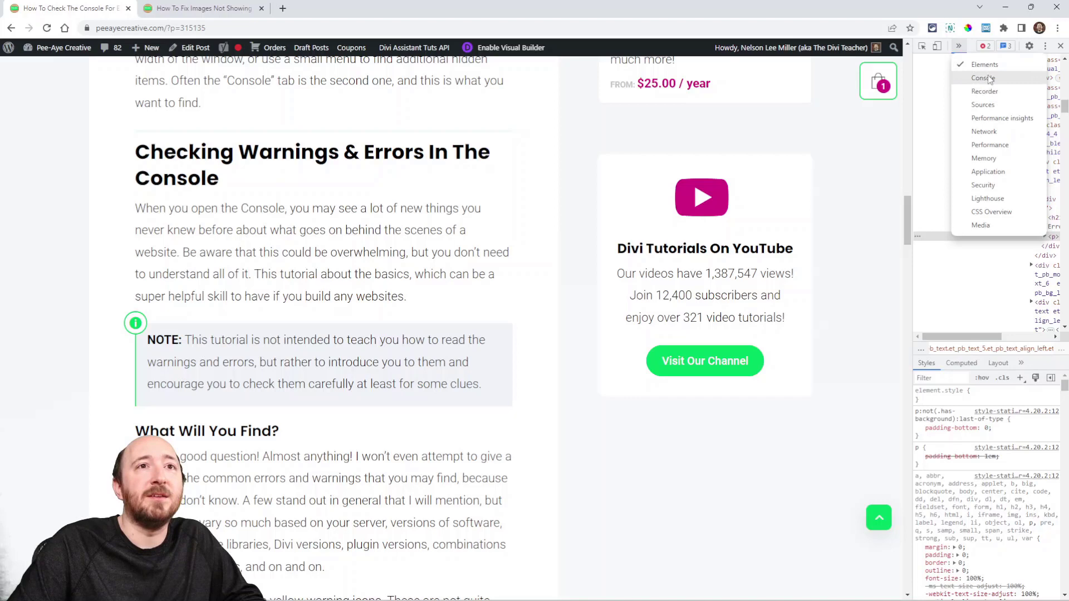
mouse_move(982, 186)
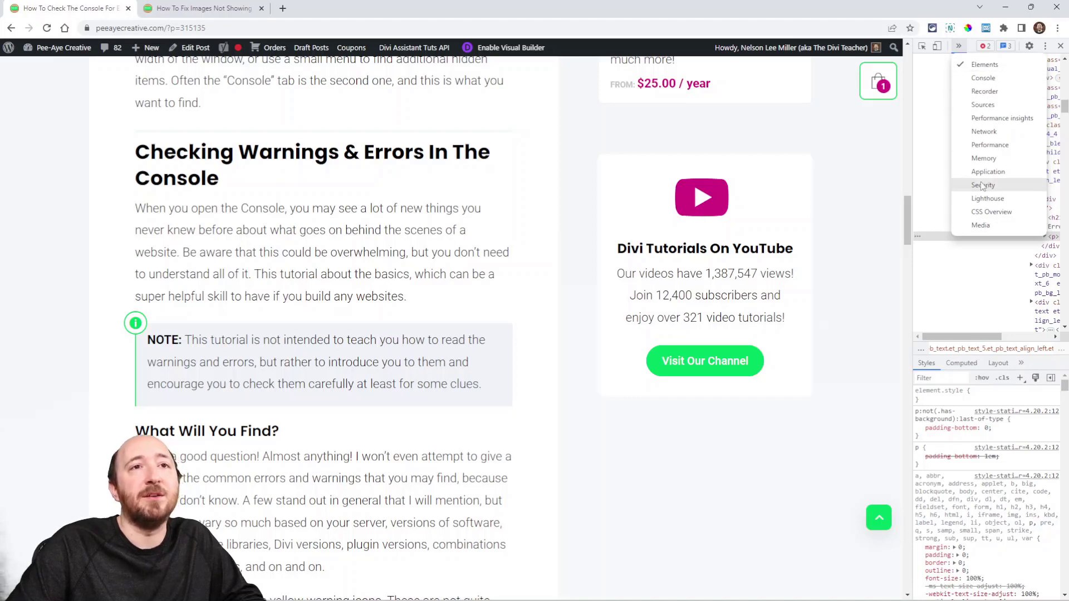
mouse_move(981, 107)
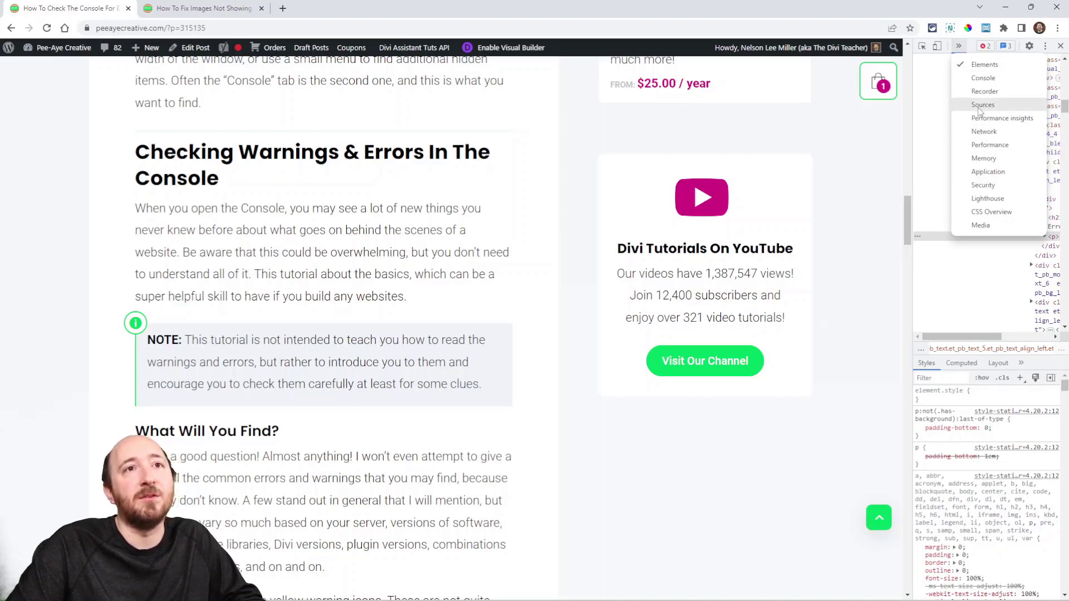
click(983, 78)
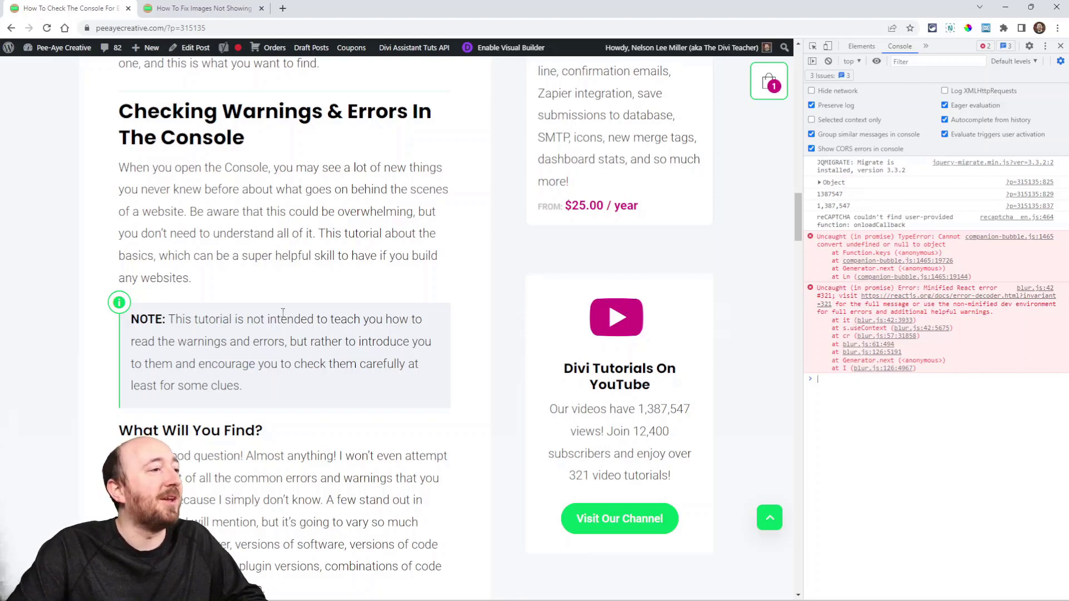
scroll(down, 3)
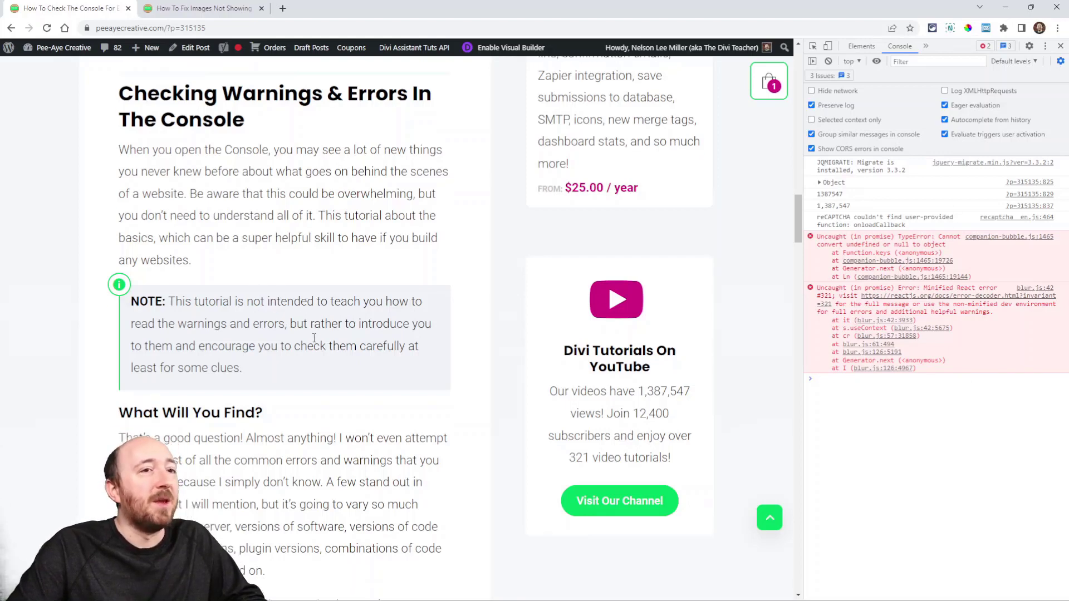
scroll(down, 3)
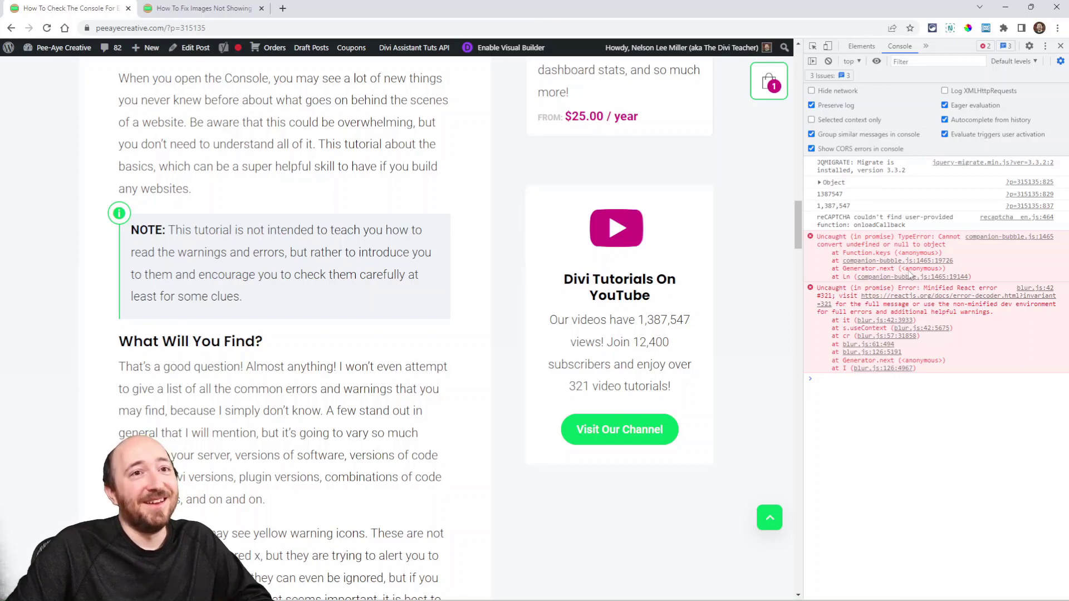
scroll(down, 3)
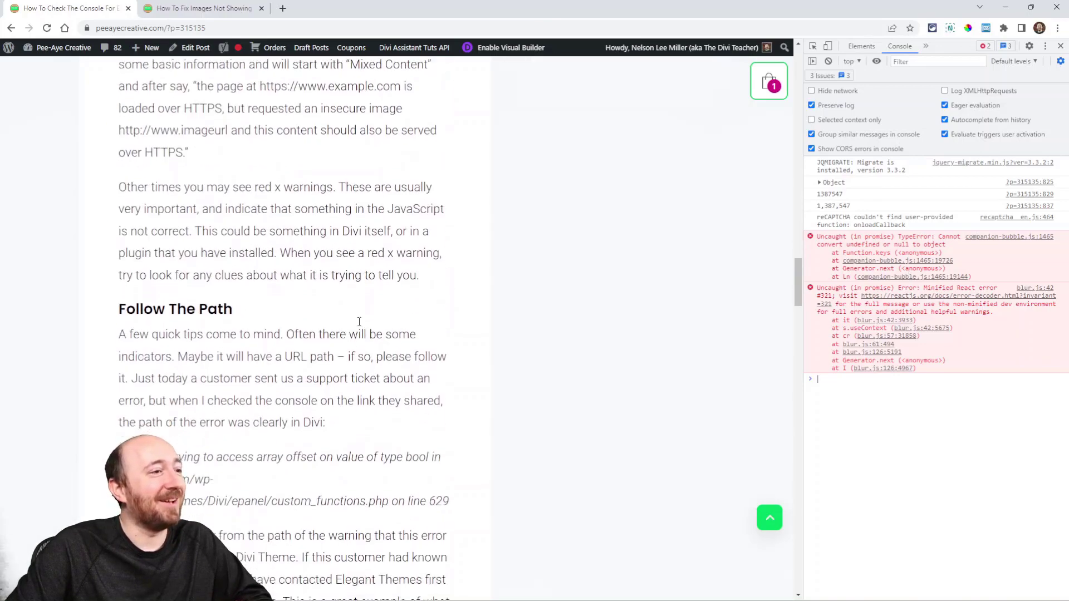
scroll(down, 3)
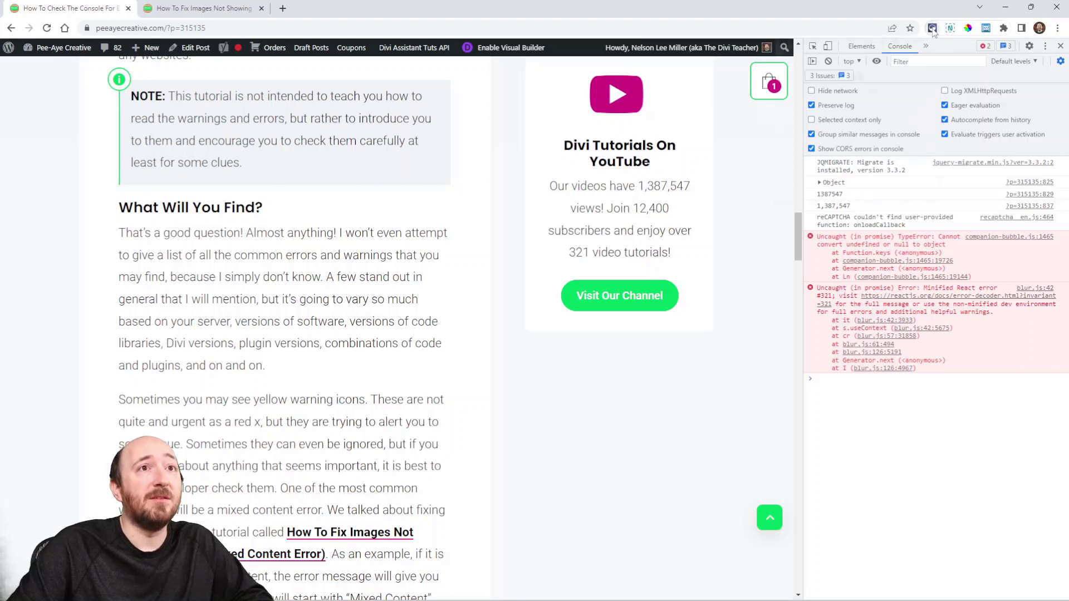
Step: Toggle the Extensions menu, scroll down, and select 'mixed content error' in the post
click(931, 28)
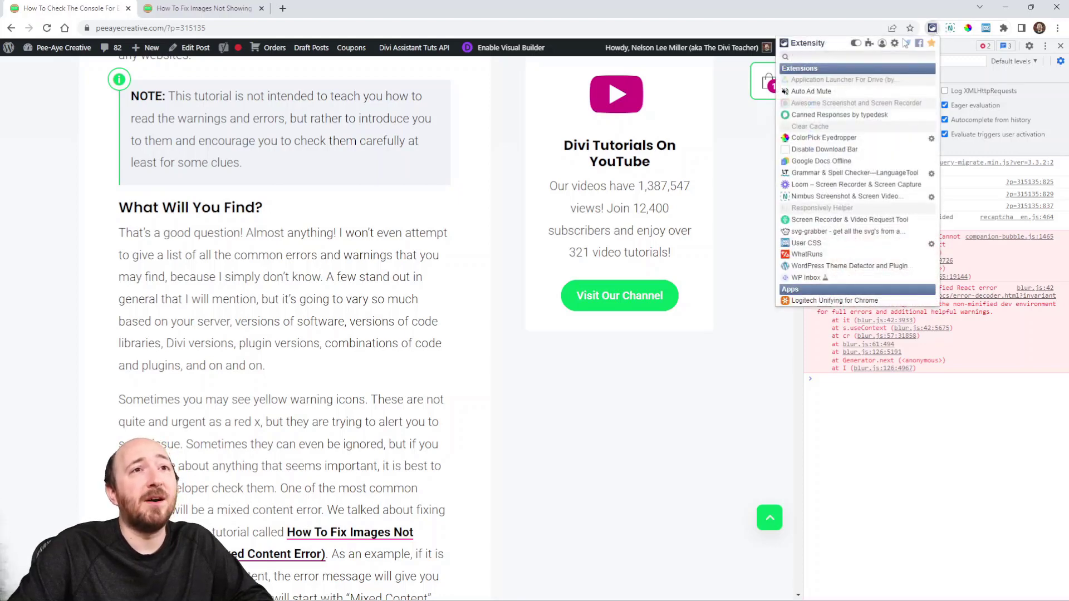
click(933, 27)
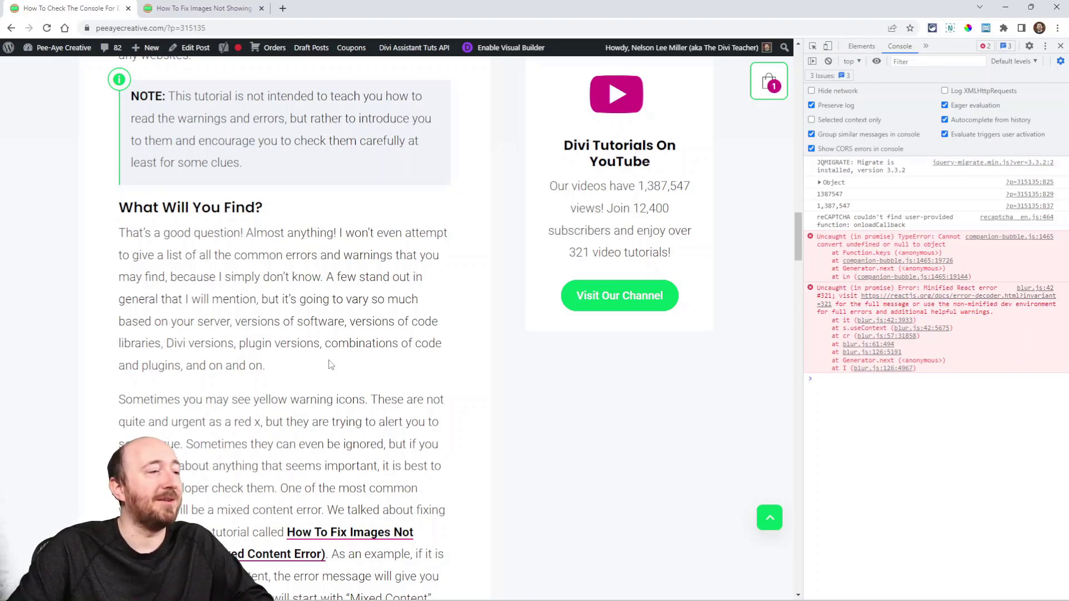
scroll(down, 3)
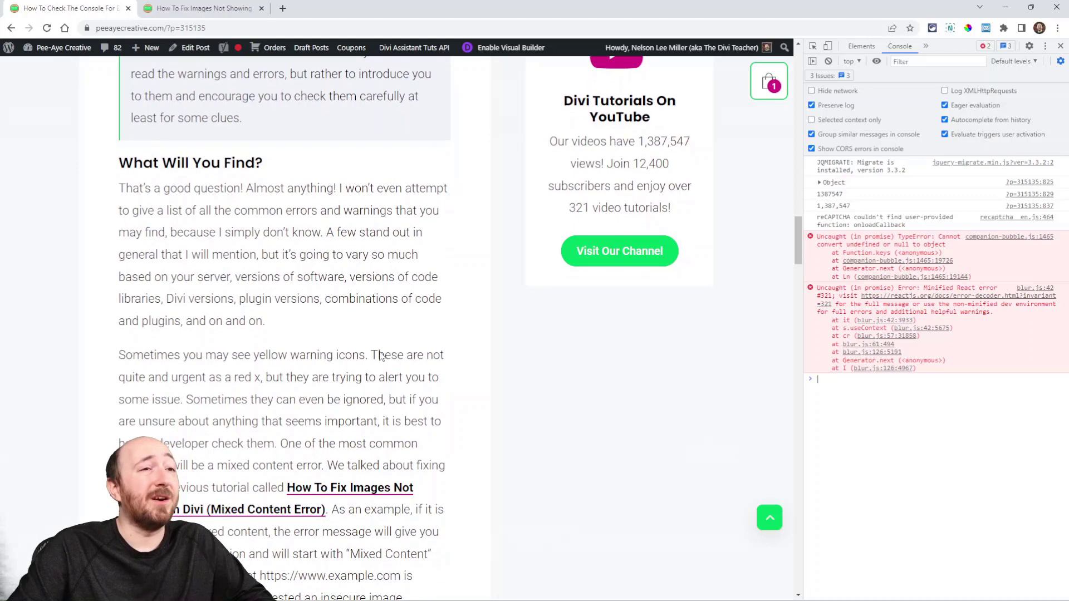
scroll(down, 3)
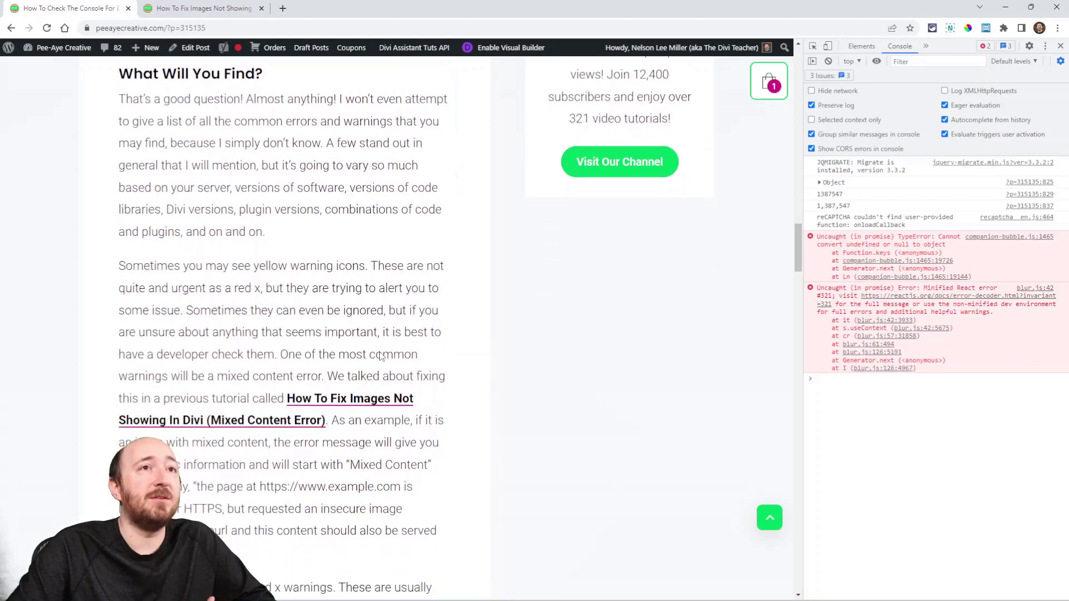
drag(287, 398, 327, 420)
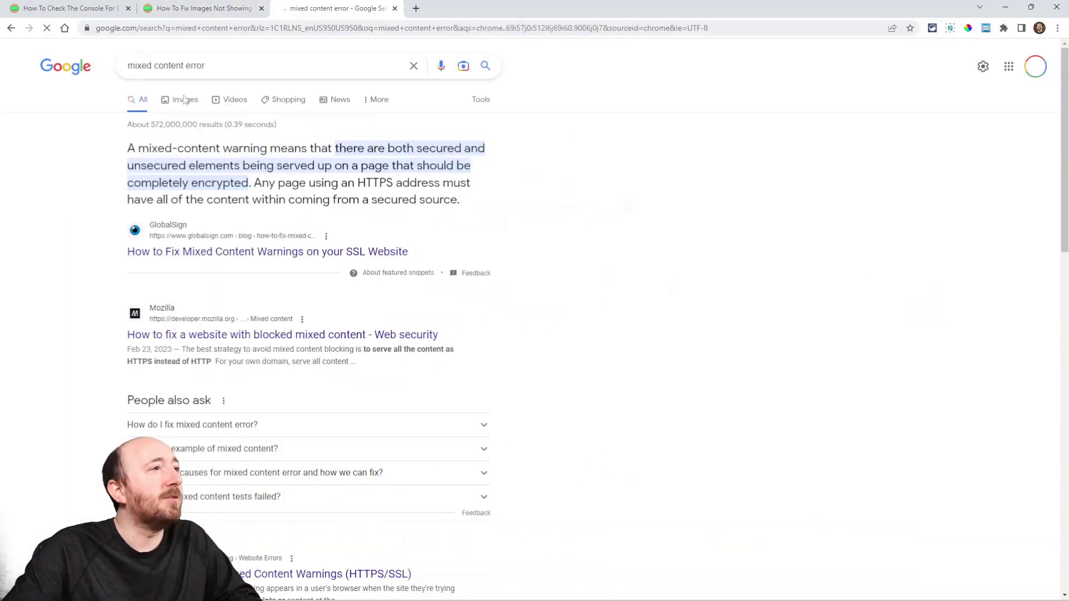
Step: Switch the 'mixed content error' search to image results
click(185, 99)
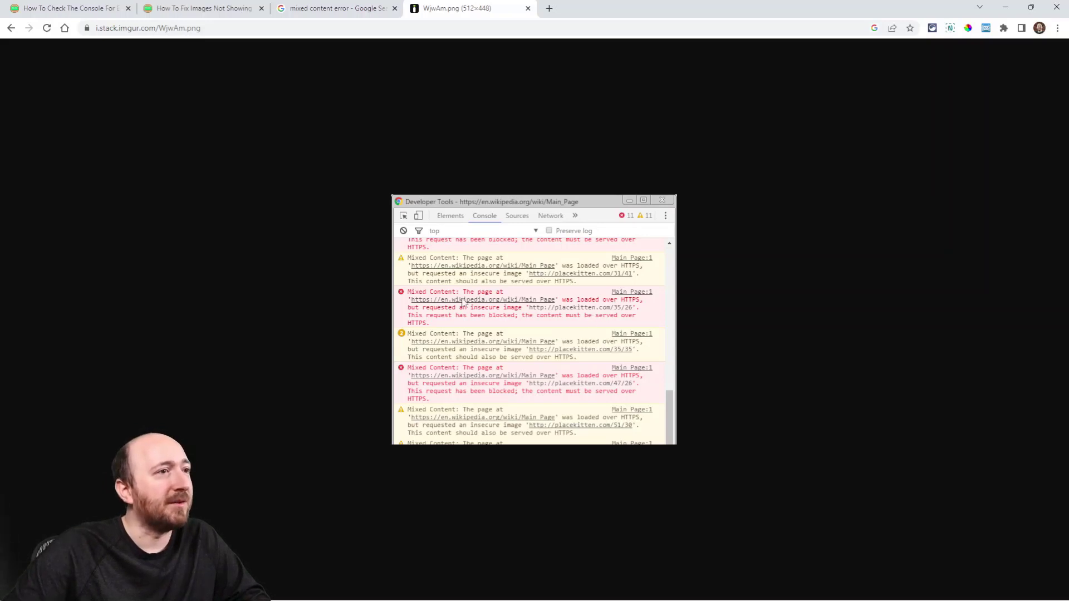
mouse_move(586, 320)
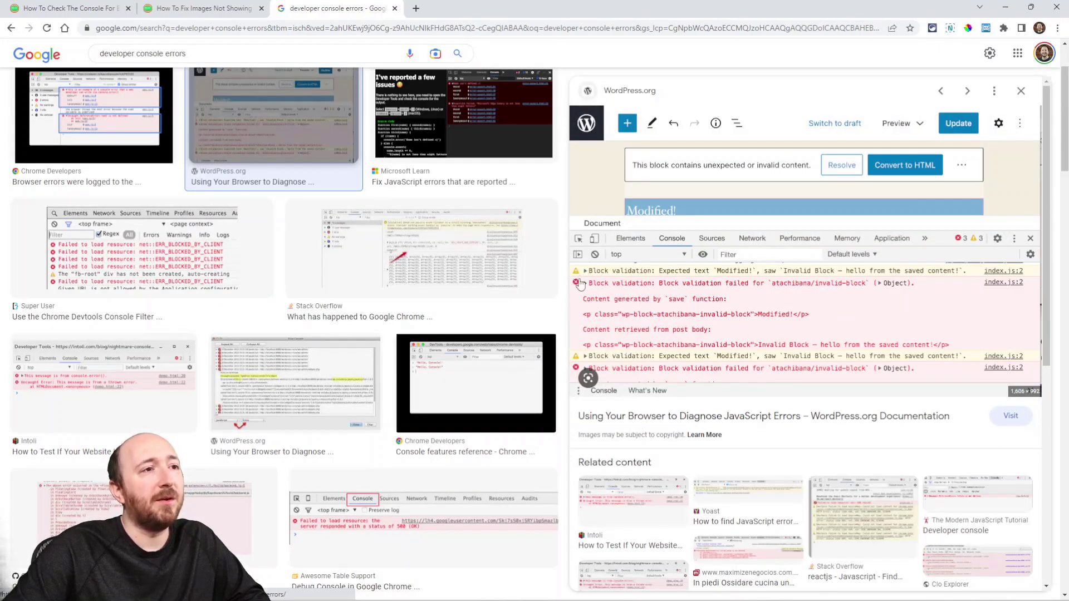
Step: Browse the developer console errors image results, then return to the blog post tab
scroll(down, 3)
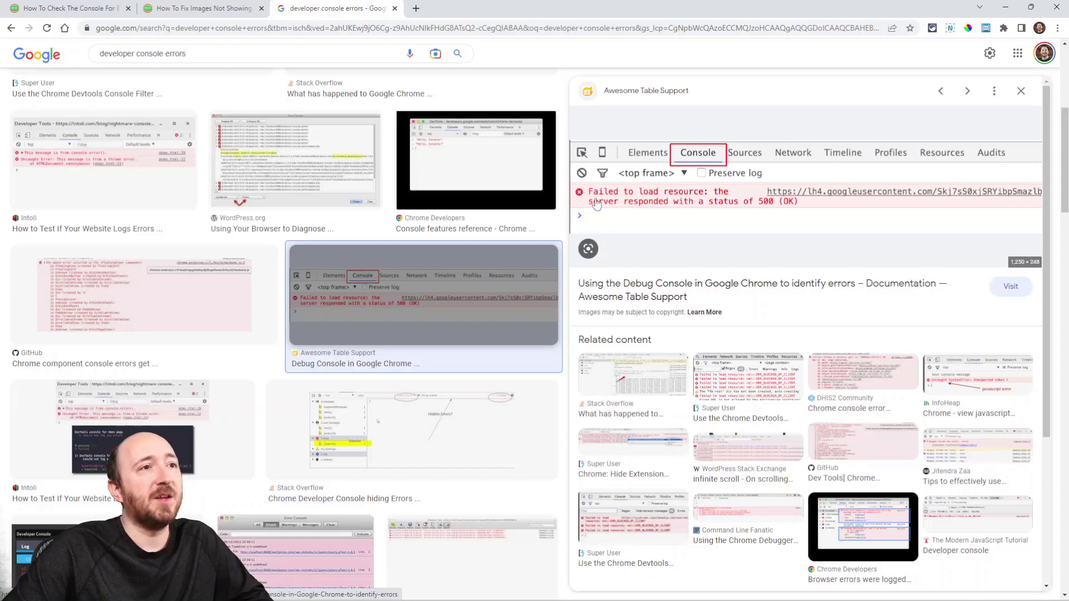
mouse_move(622, 211)
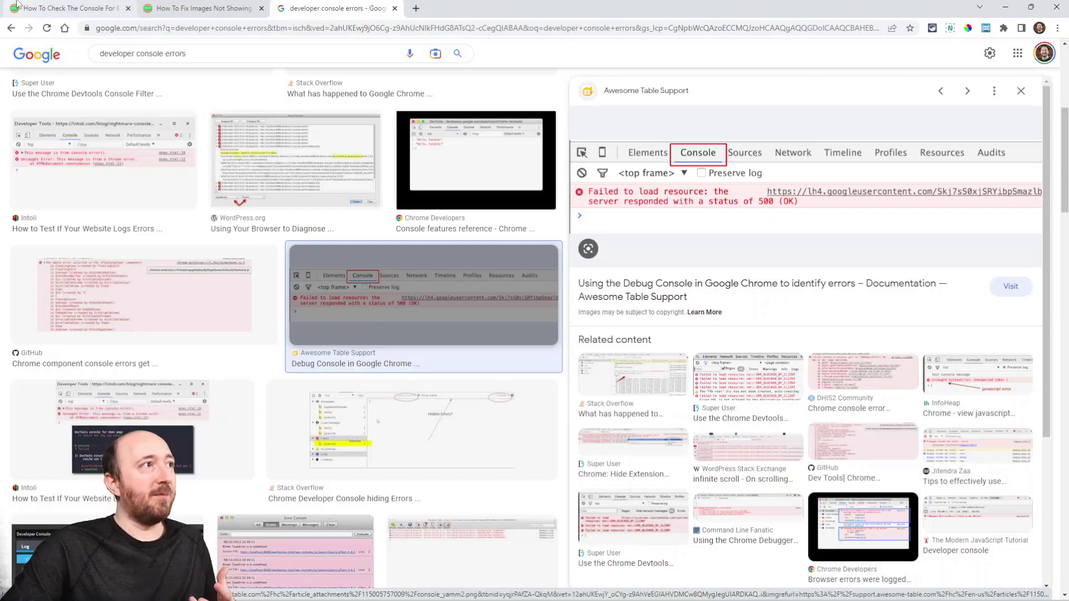
click(73, 8)
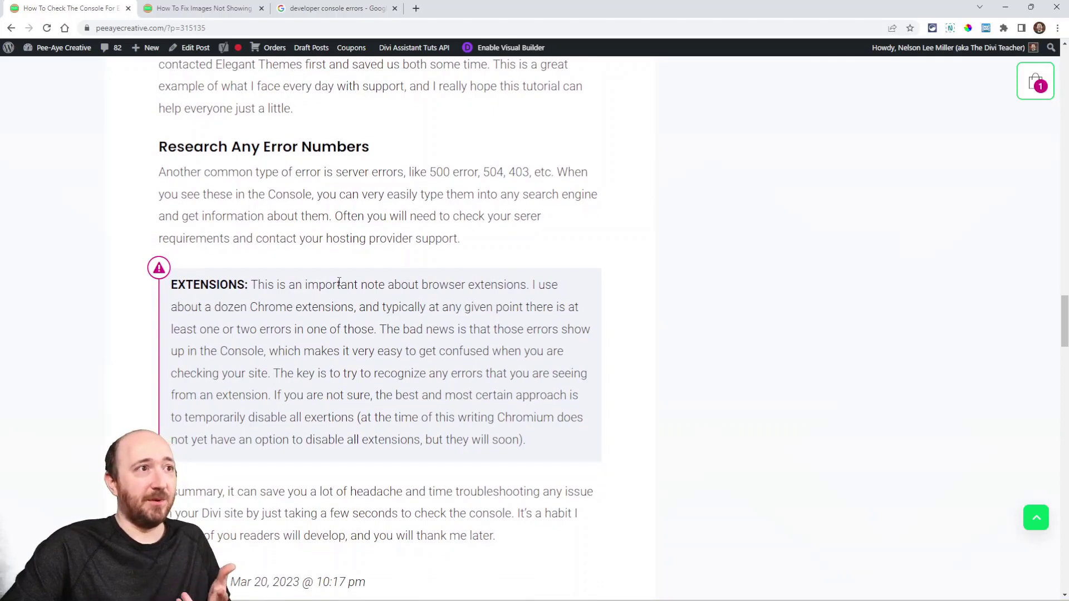
mouse_move(446, 20)
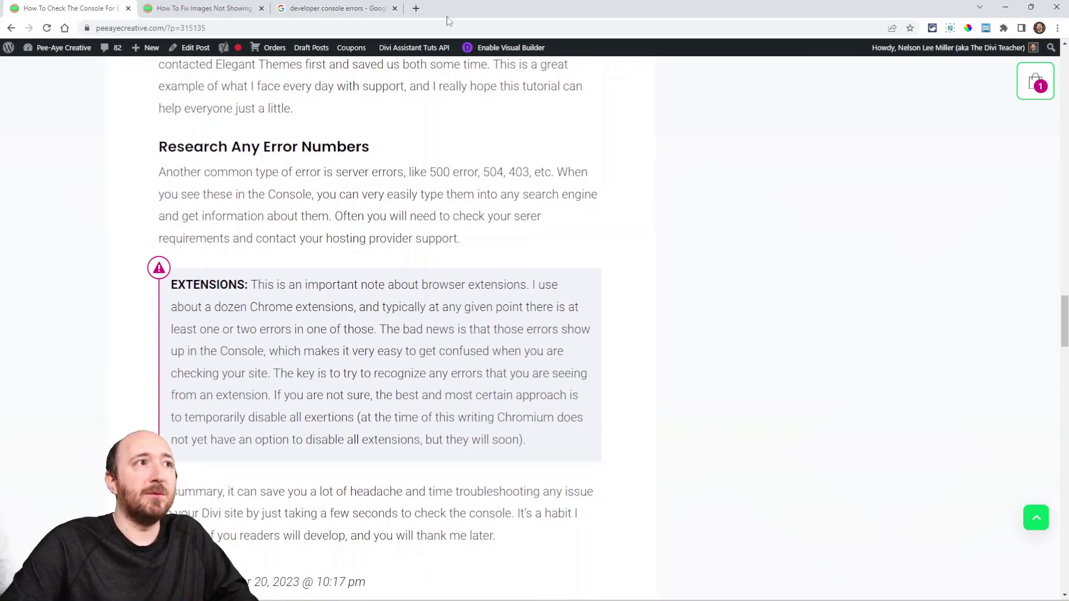
Step: Search Google for '500 error' from a new tab
click(415, 8)
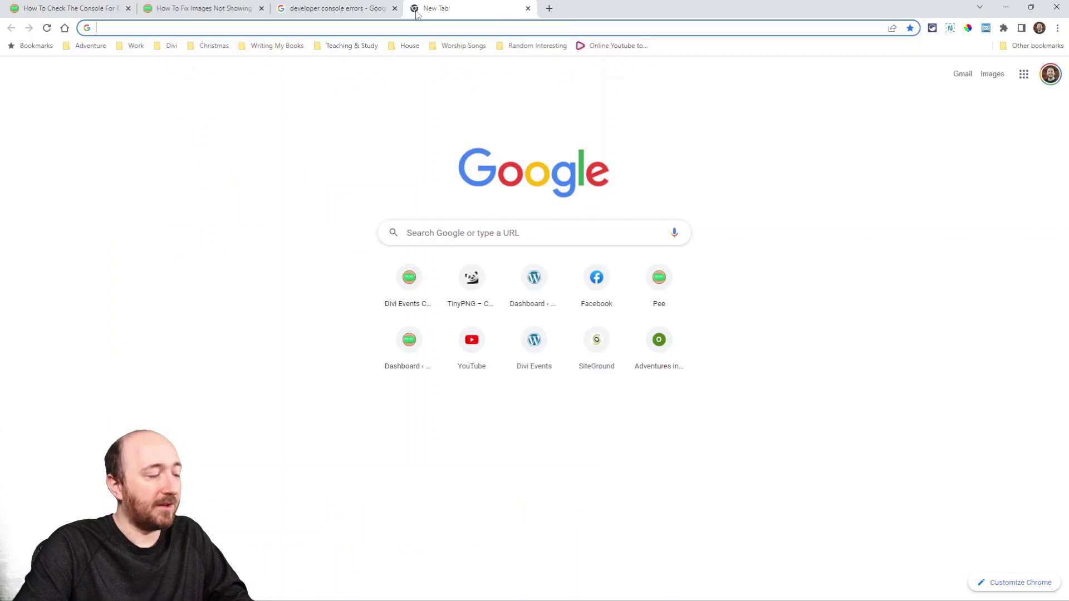
text(500)
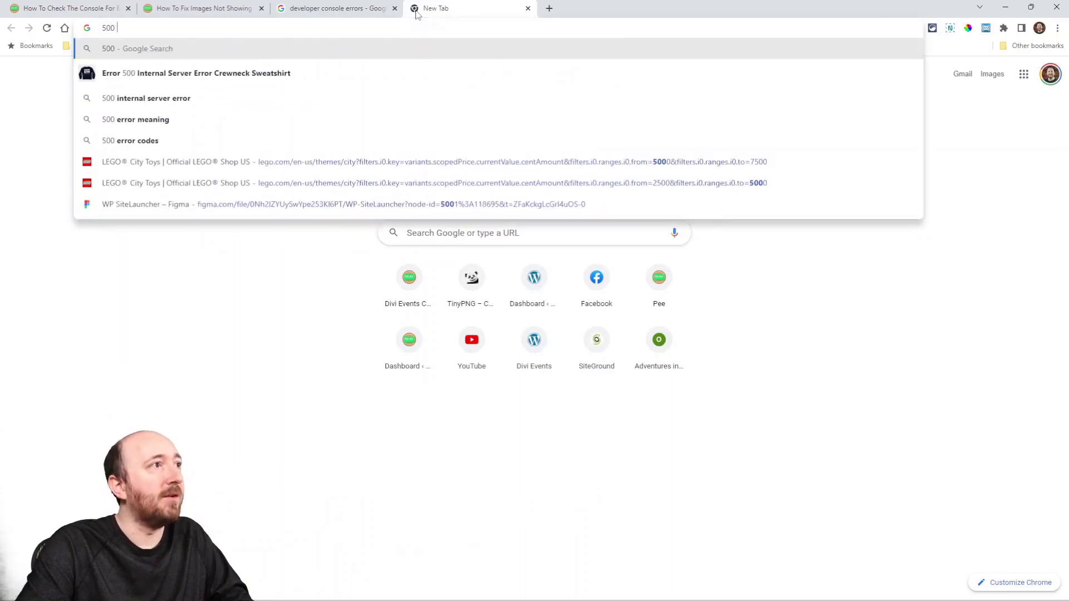
text(error)
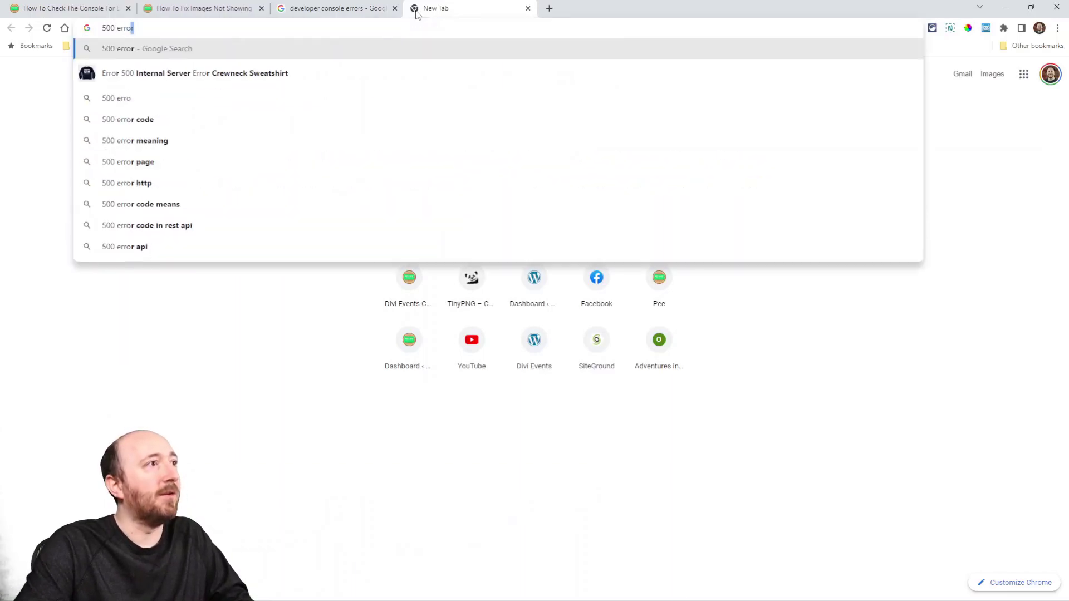
key(Enter)
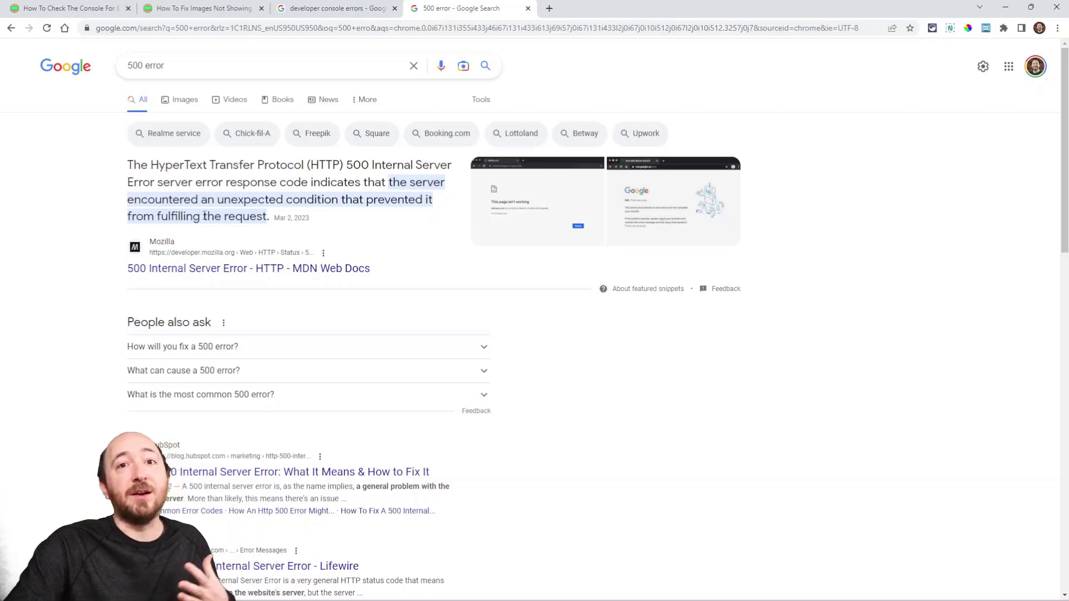
click(72, 9)
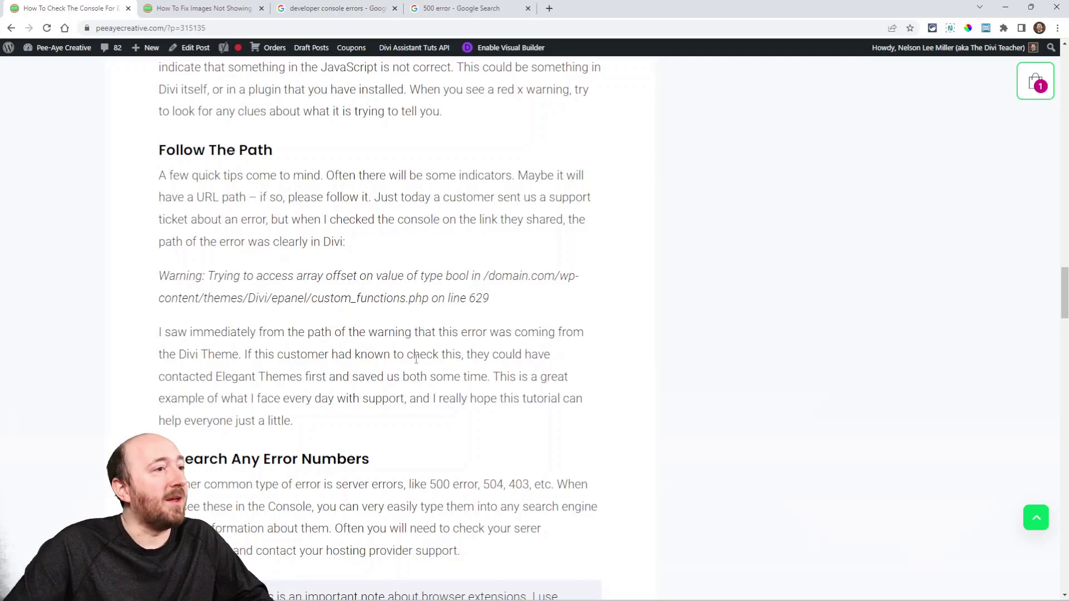
Step: Highlight the Divi path ending custom_functions.php on line 629 in the warning example
drag(158, 276, 323, 298)
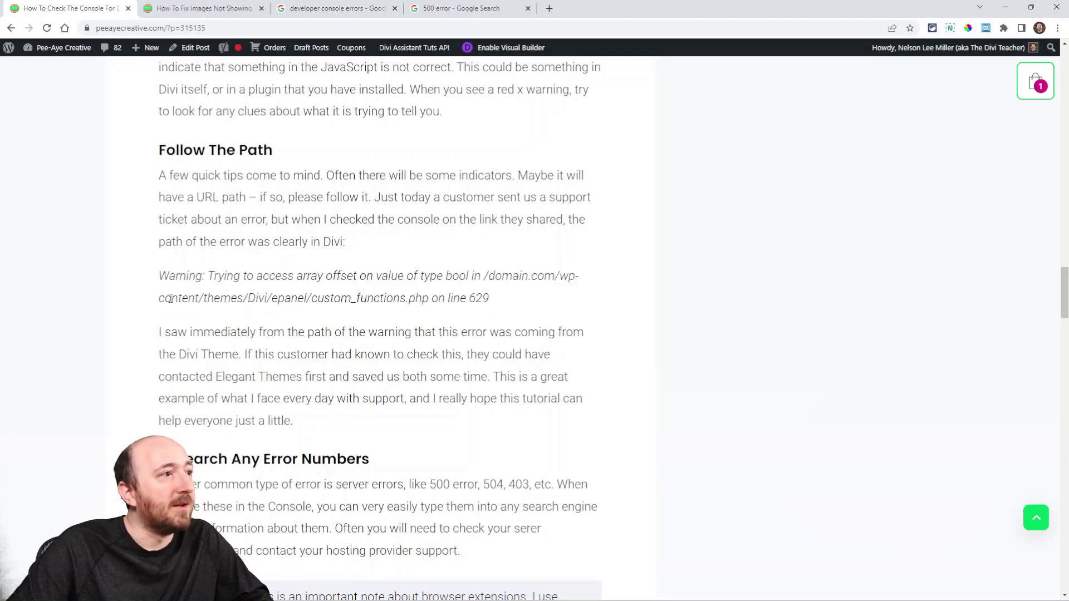
drag(159, 298, 215, 298)
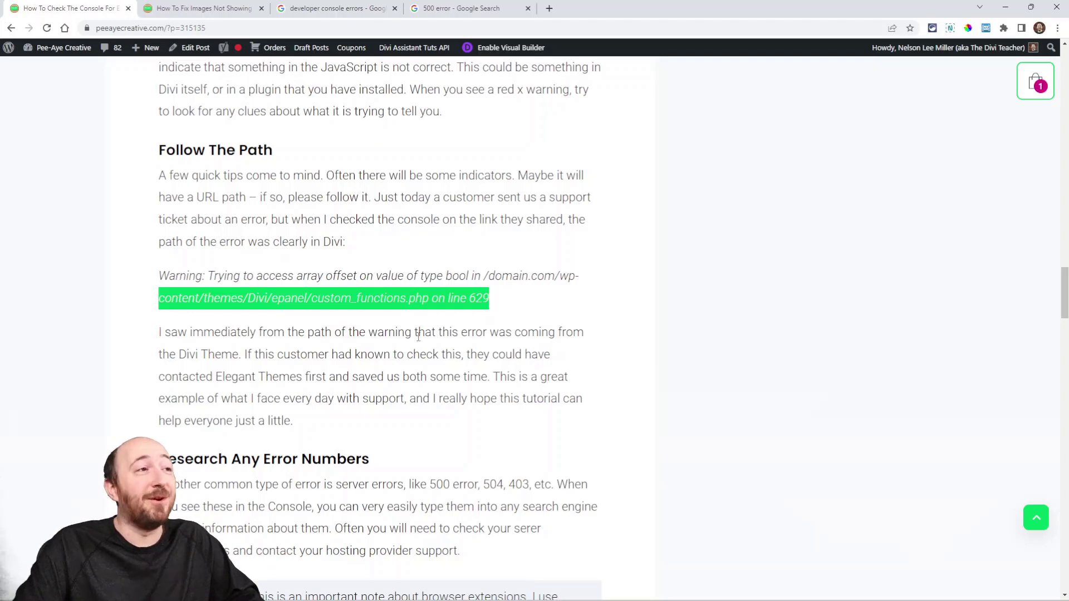
Step: Scroll up and down through the blog post
scroll(up, 3)
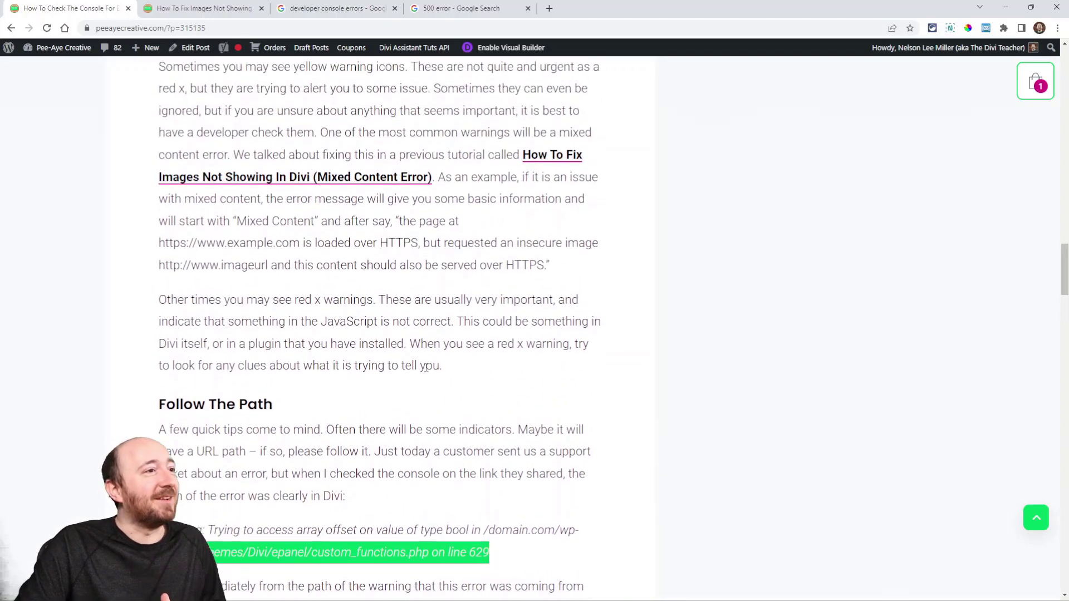
scroll(up, 3)
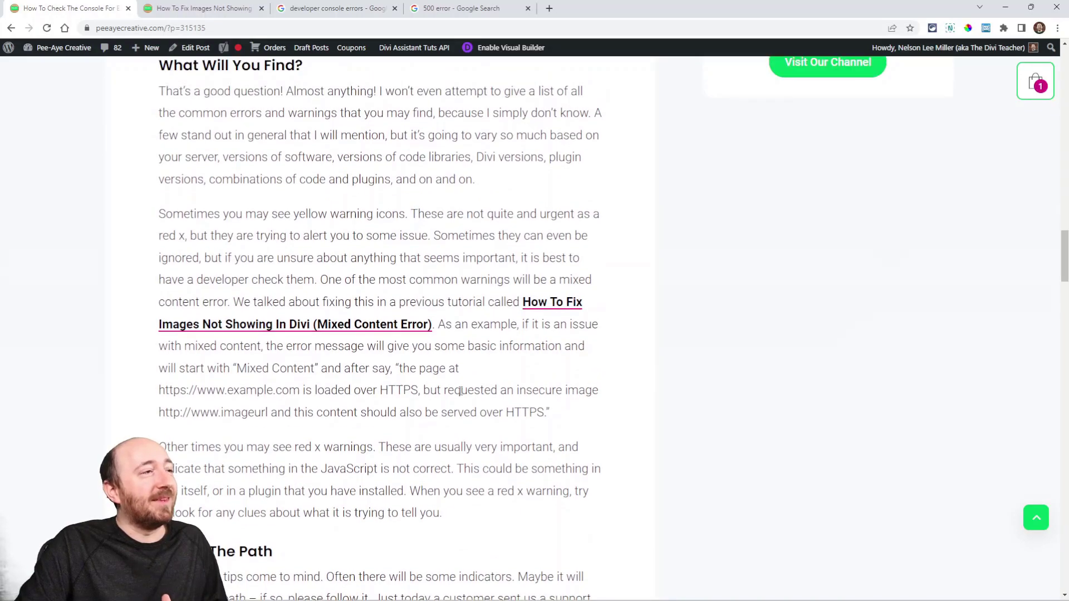
scroll(down, 3)
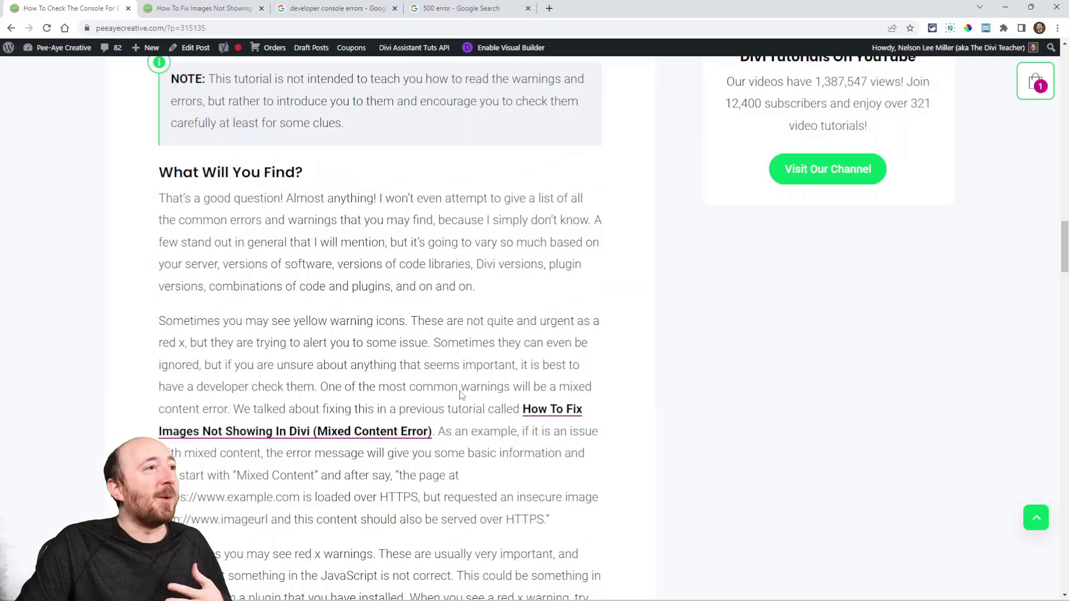
scroll(down, 3)
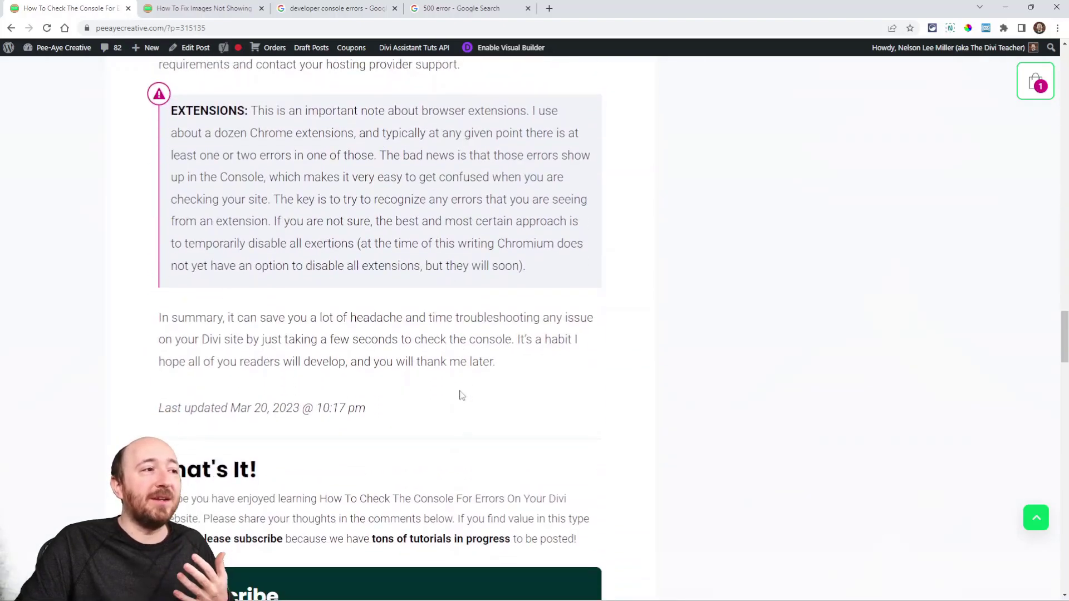
scroll(down, 3)
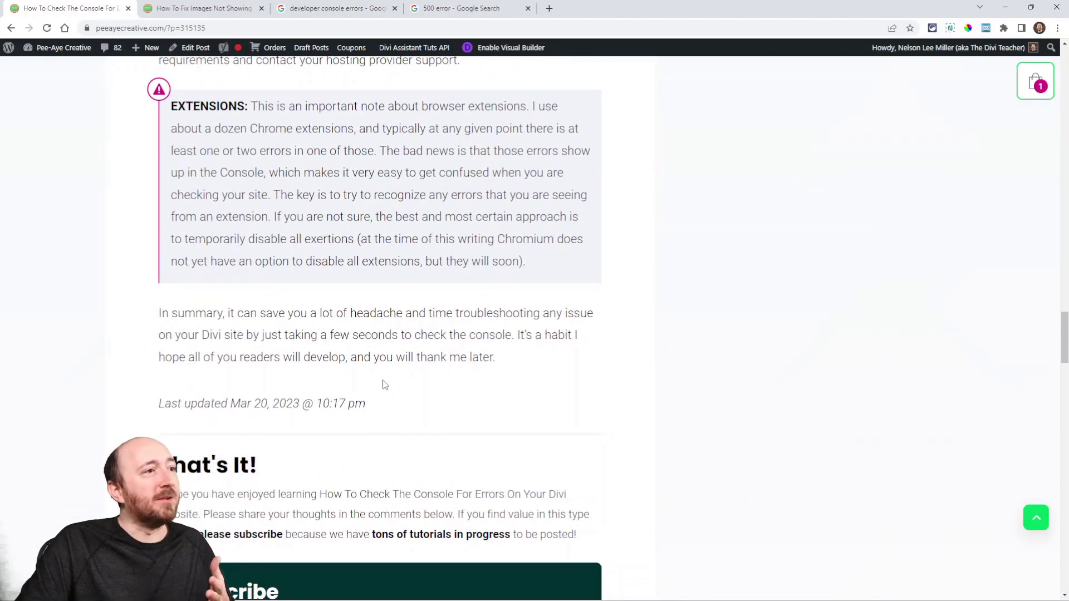
scroll(up, 3)
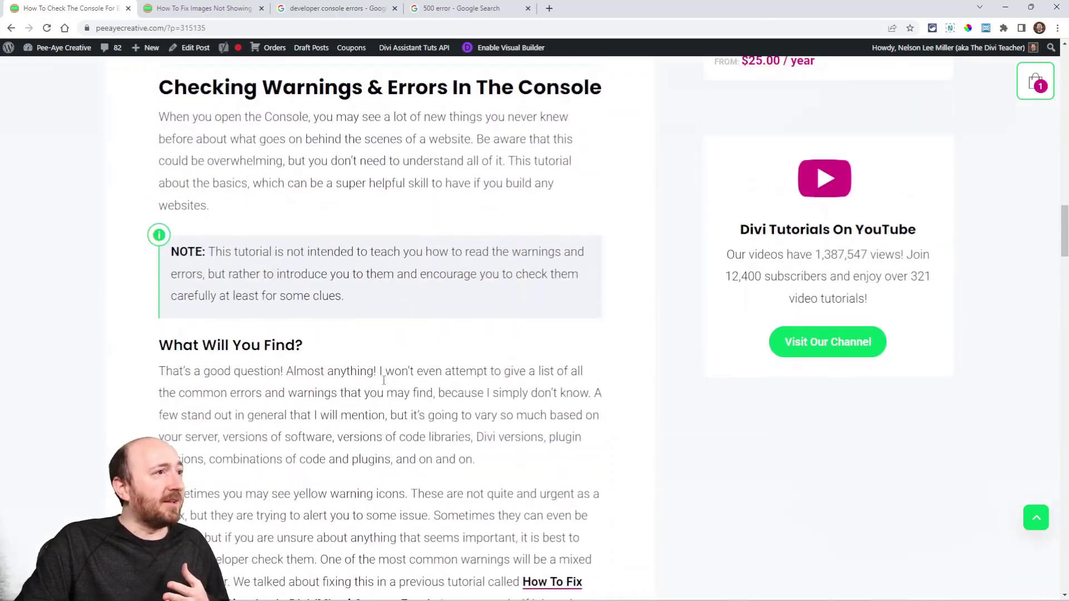
scroll(up, 3)
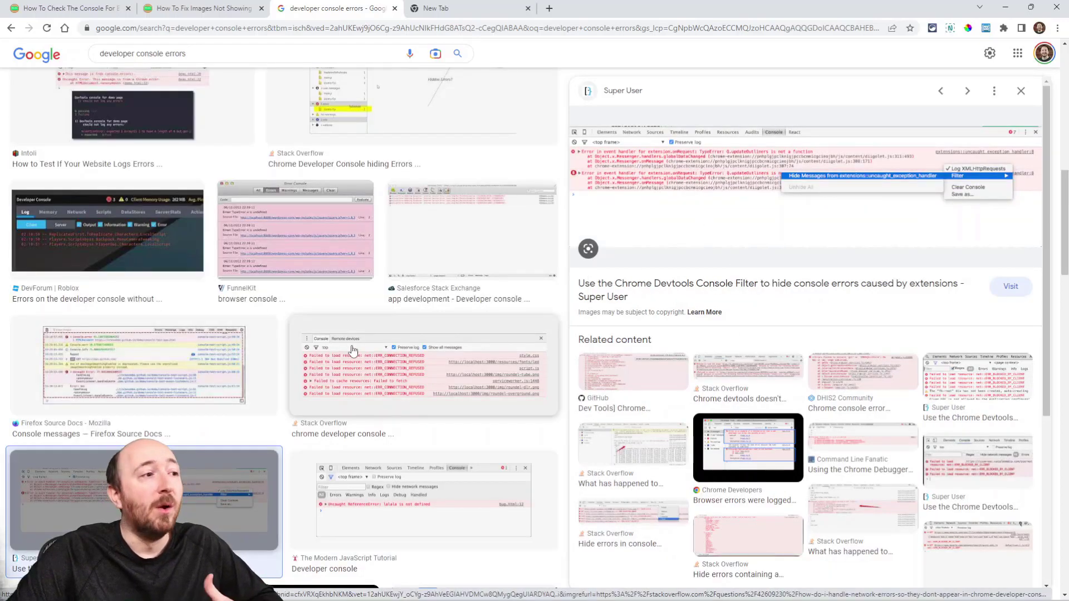
scroll(down, 3)
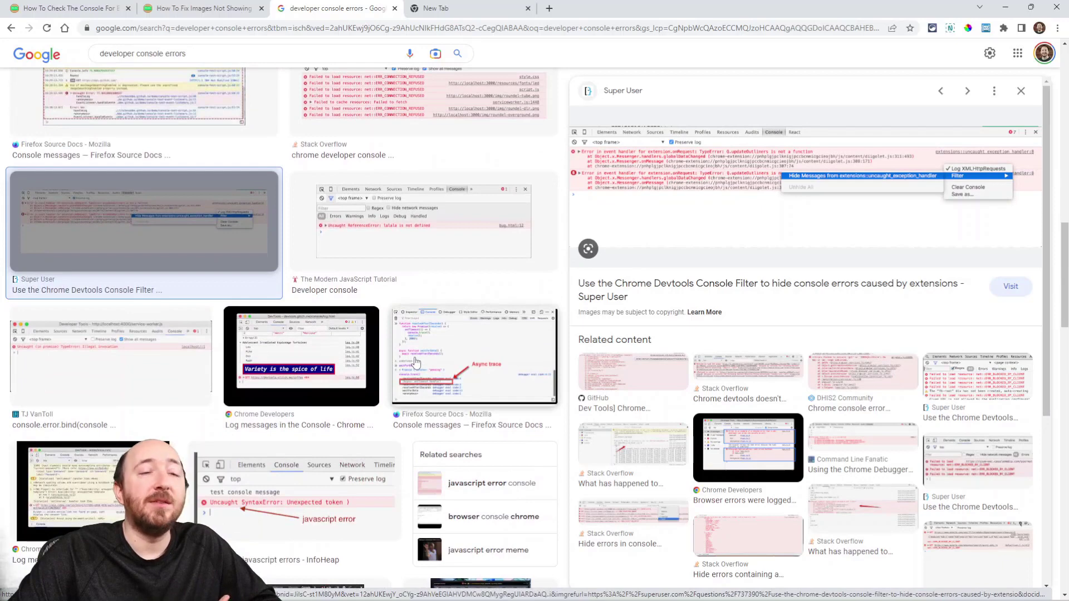
scroll(down, 3)
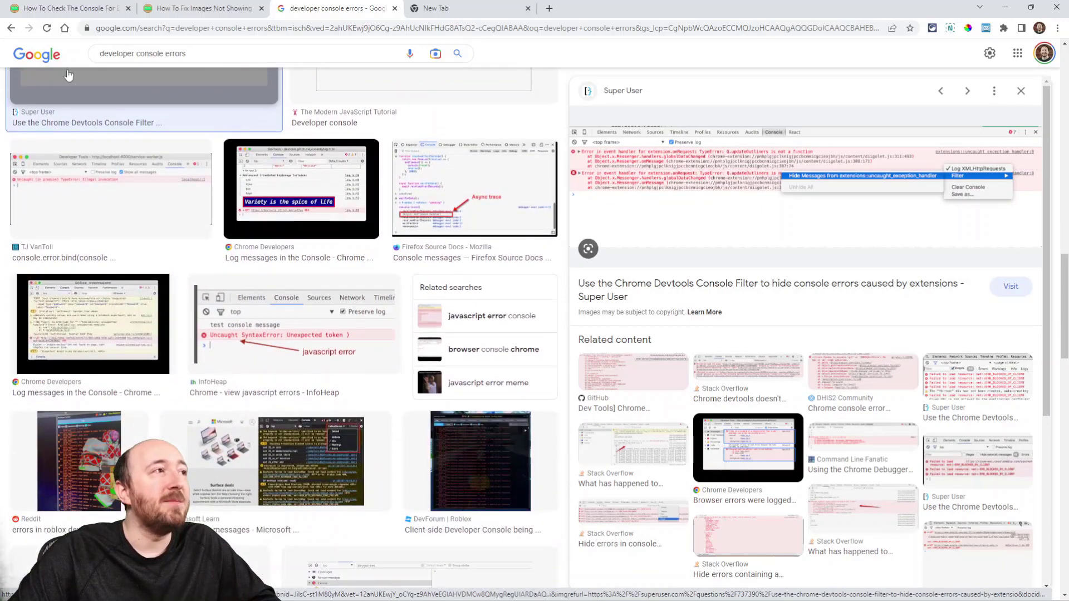